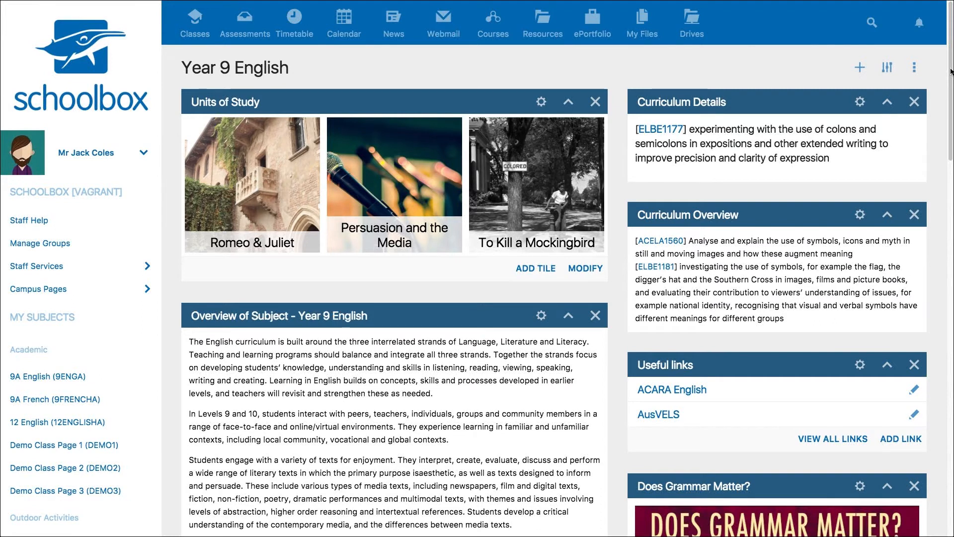
Start a new quiz in the Romeo and Juliet unit of the Year 9 English course
left_click(584, 268)
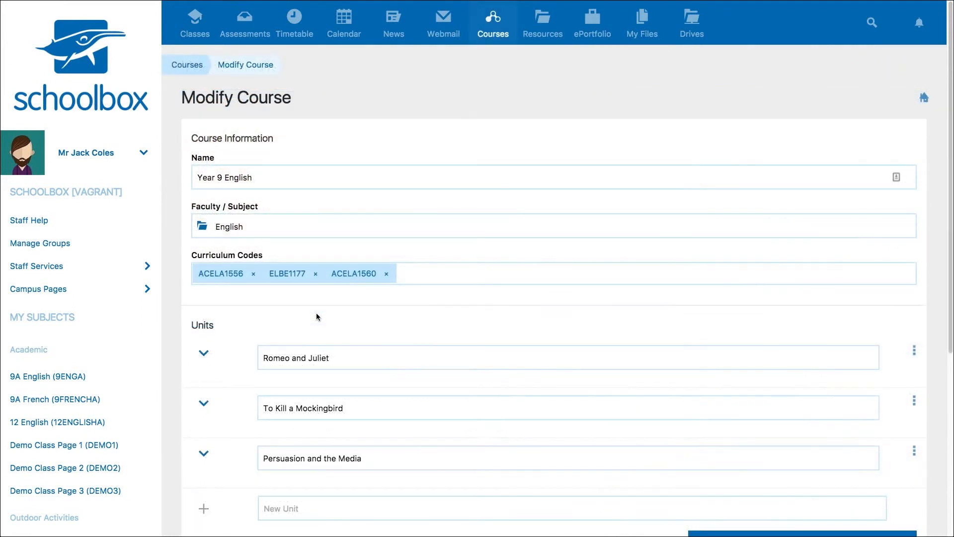
mouse_move(203, 356)
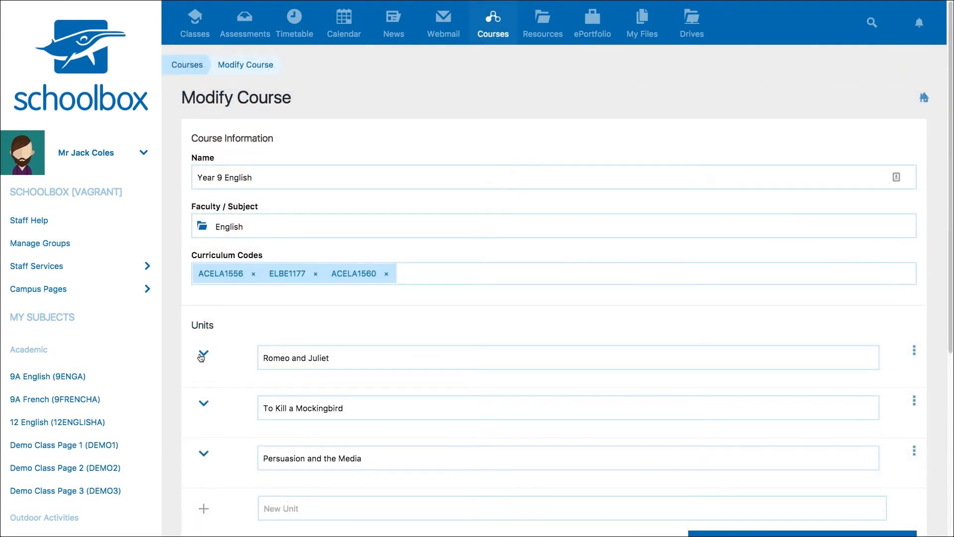
left_click(203, 356)
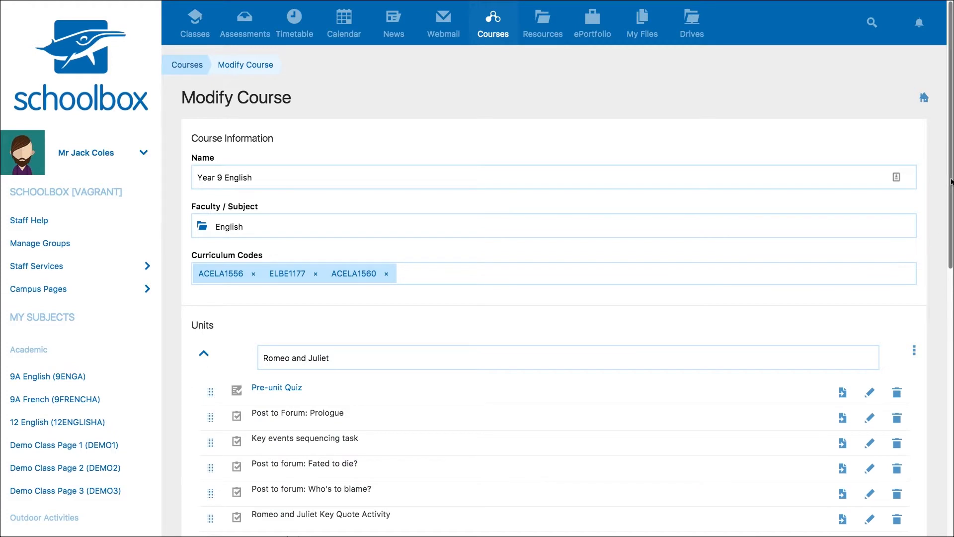
scroll("down", 3)
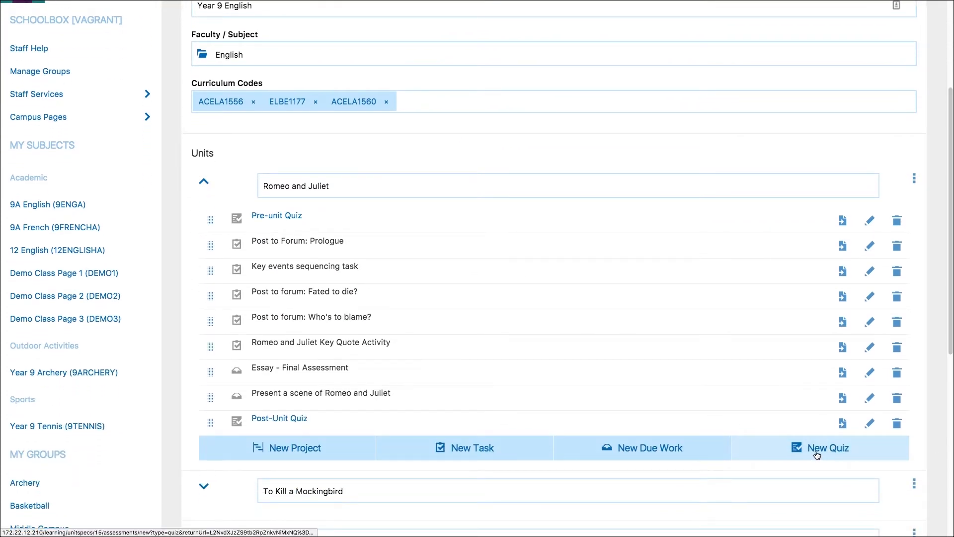
left_click(820, 447)
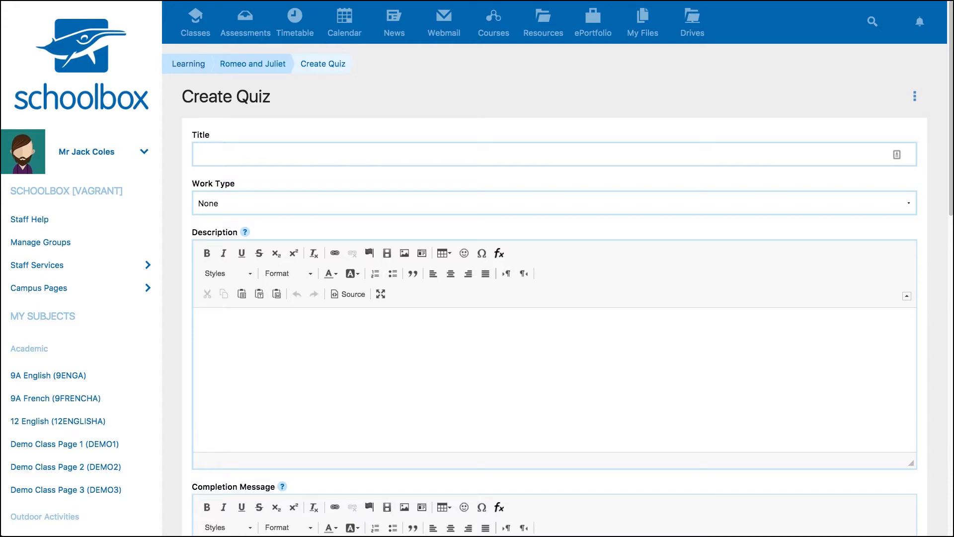
left_click(915, 96)
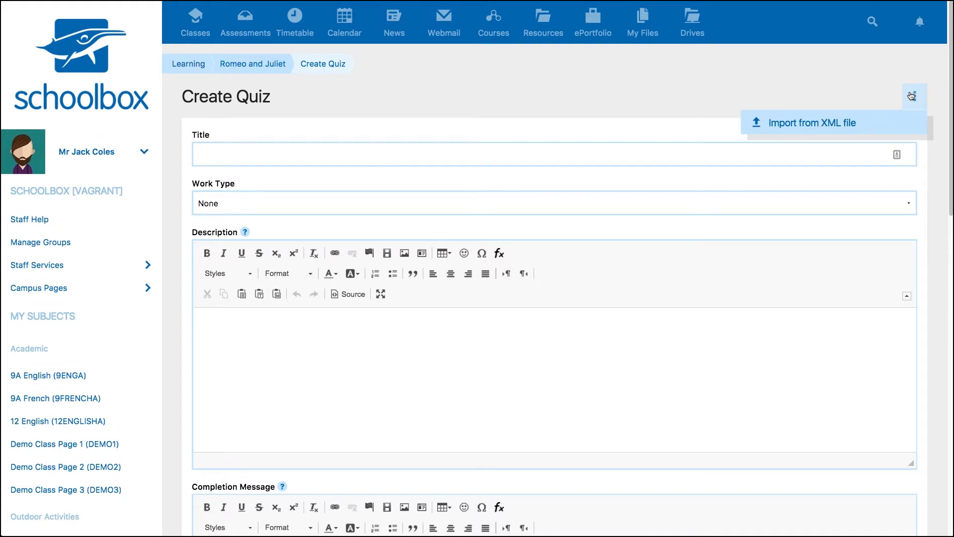
left_click(912, 96)
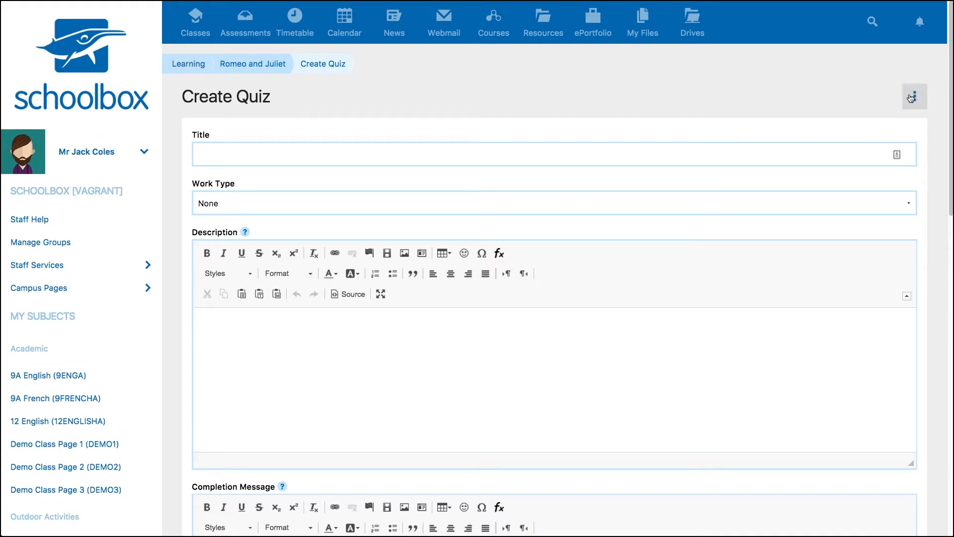
Title the quiz 'Romeo and Juliet Acts 3 & 4' and set its work type to Homework
type("R")
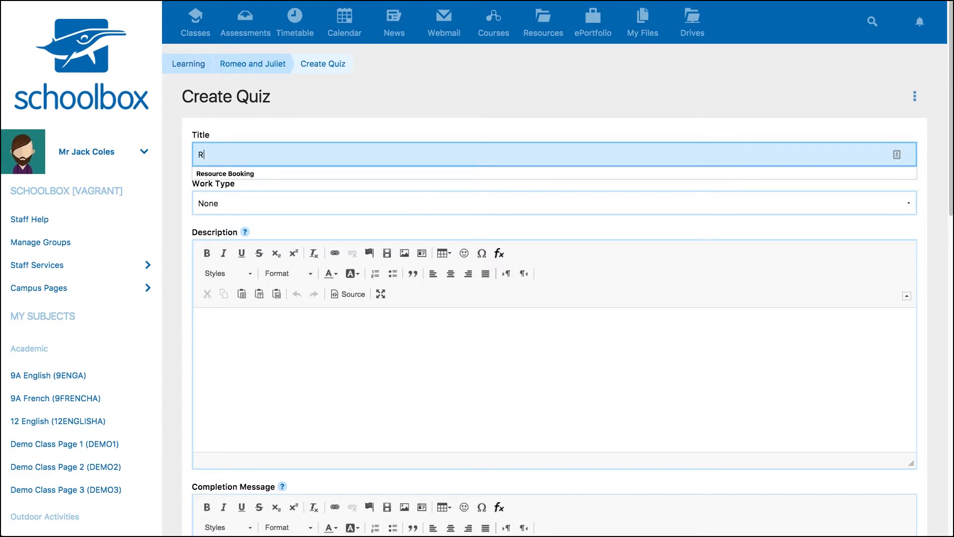
type("omeo and Juliet Acts 3")
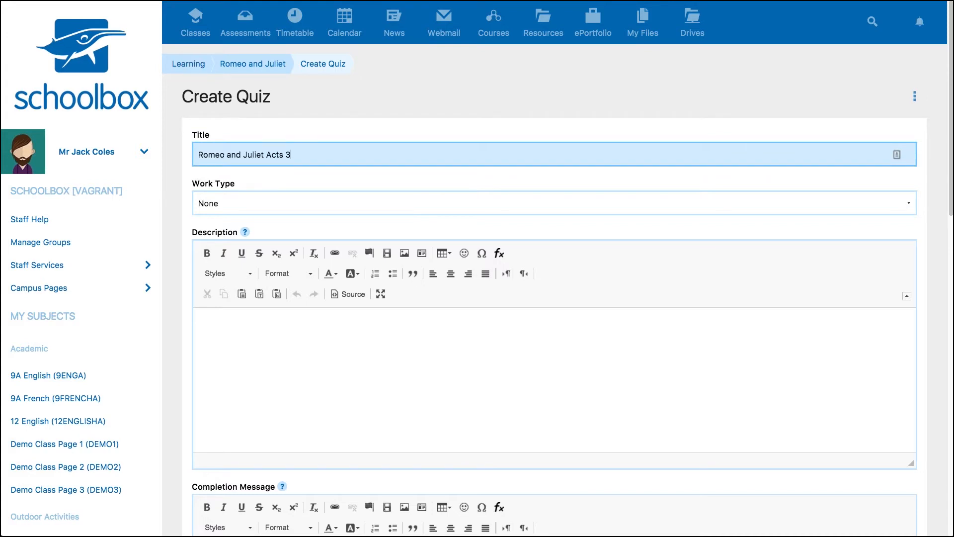
type("& 4")
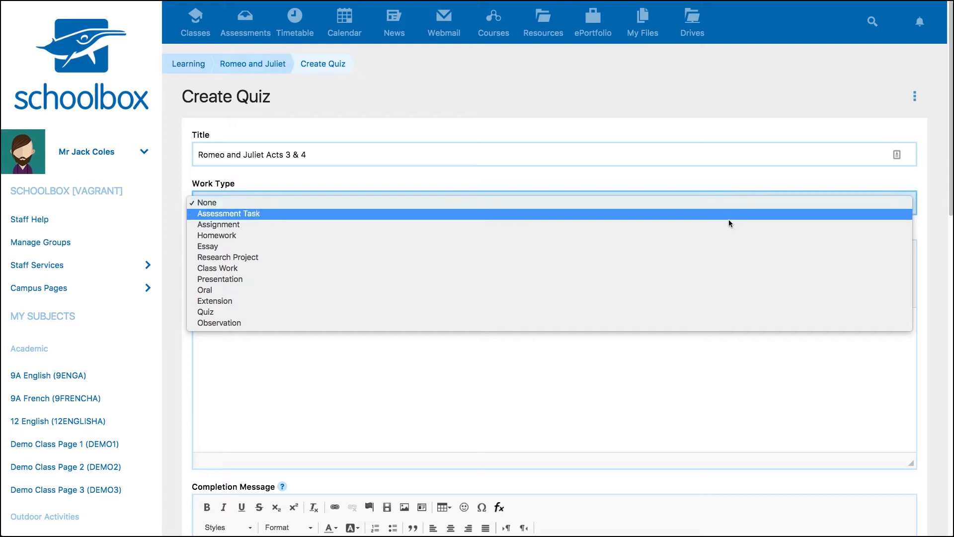
left_click(217, 235)
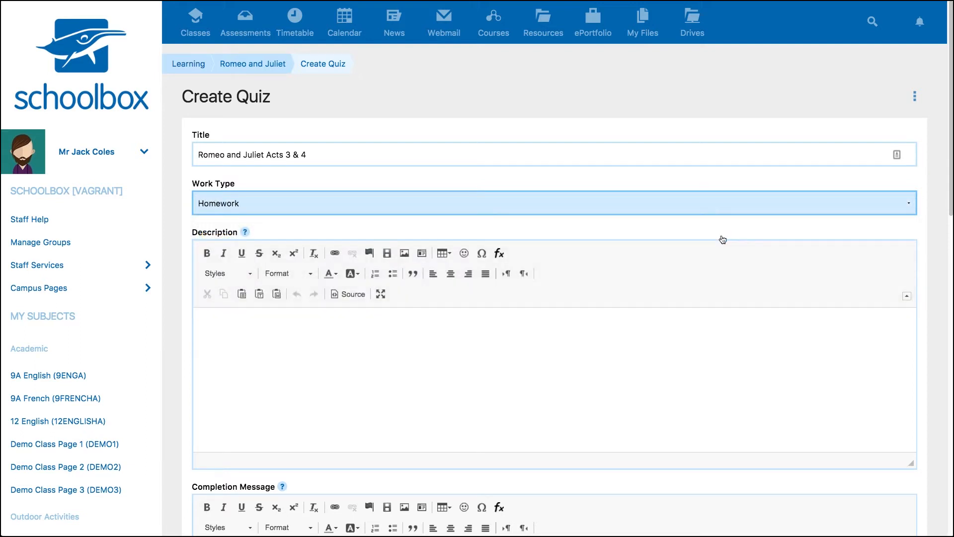
Describe the quiz as 'How well do you know Romeo and Juliet's Act 3 & 4?'
type("How well do you")
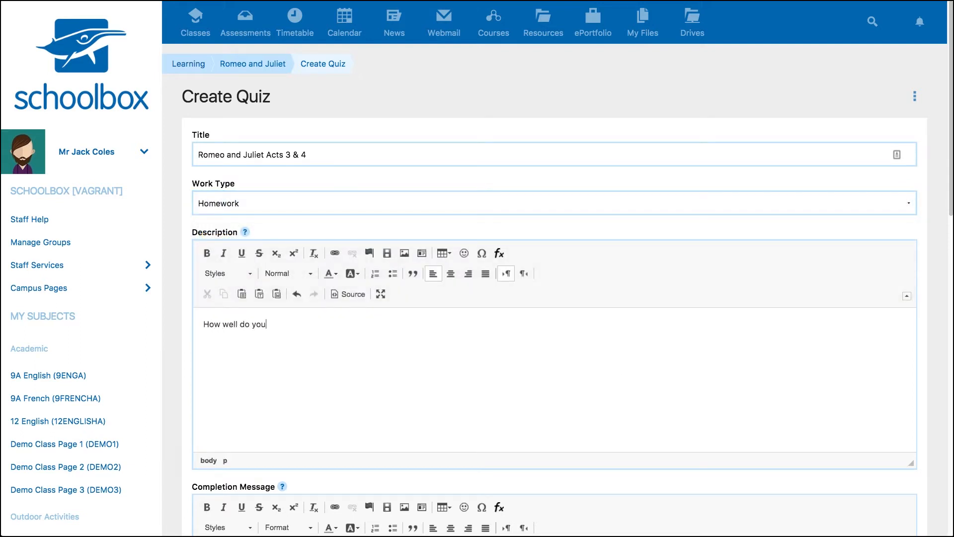
type("know Romeo and Juliet")
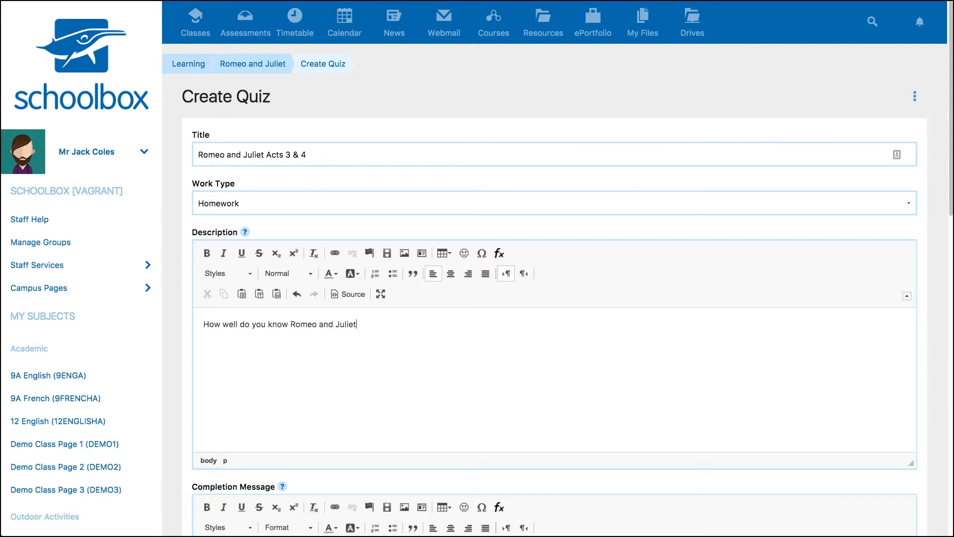
type("'s Act 3")
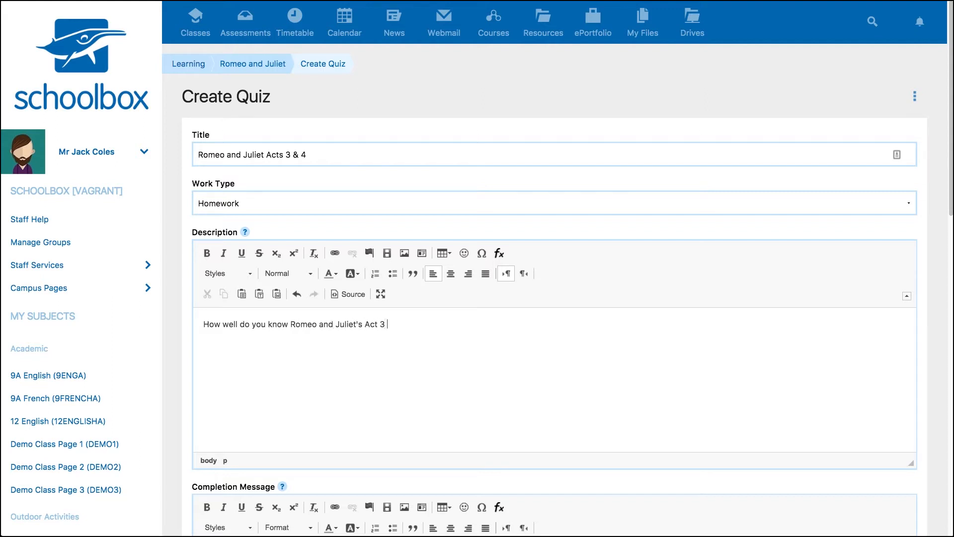
type("& 4?")
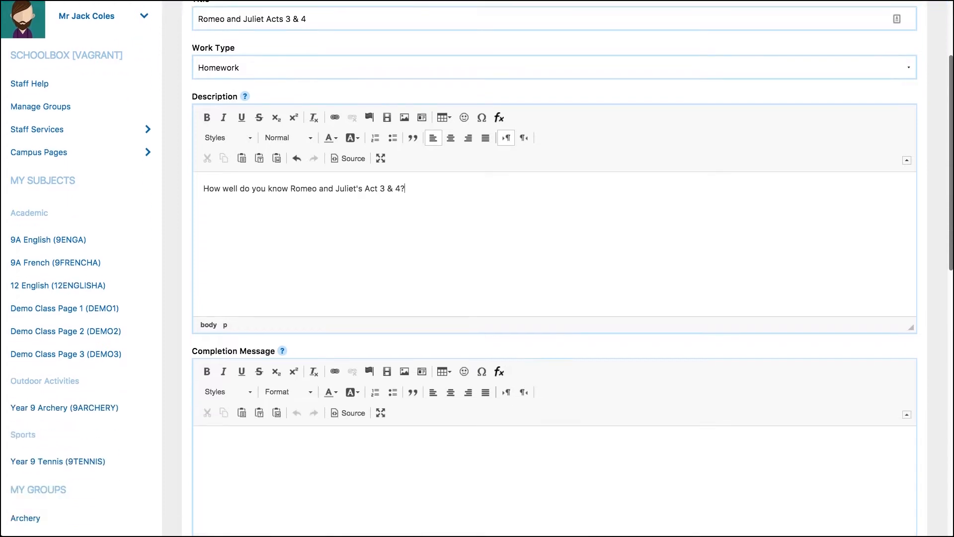
Enter the completion message 'Congratulations on completing the quiz.'
scroll("down", 3)
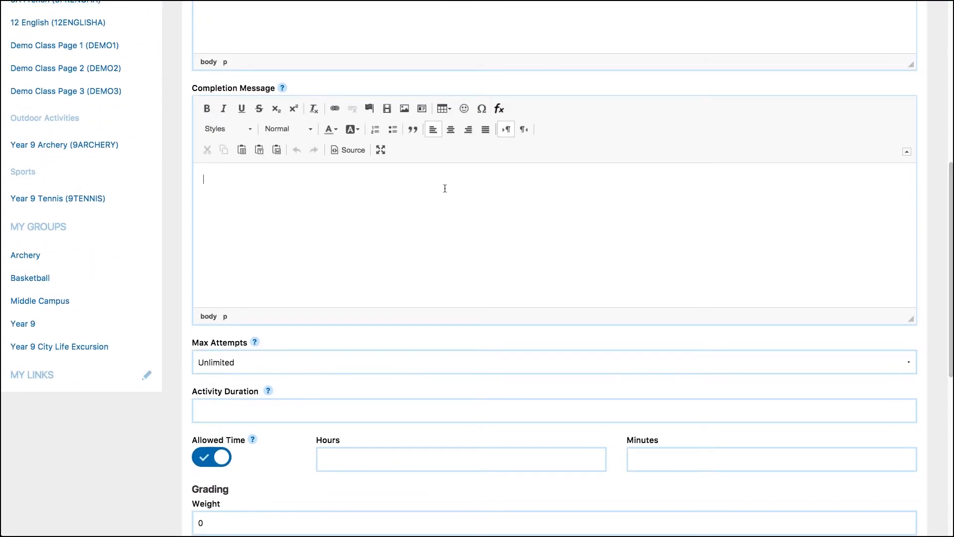
type("Congratulations on completing th")
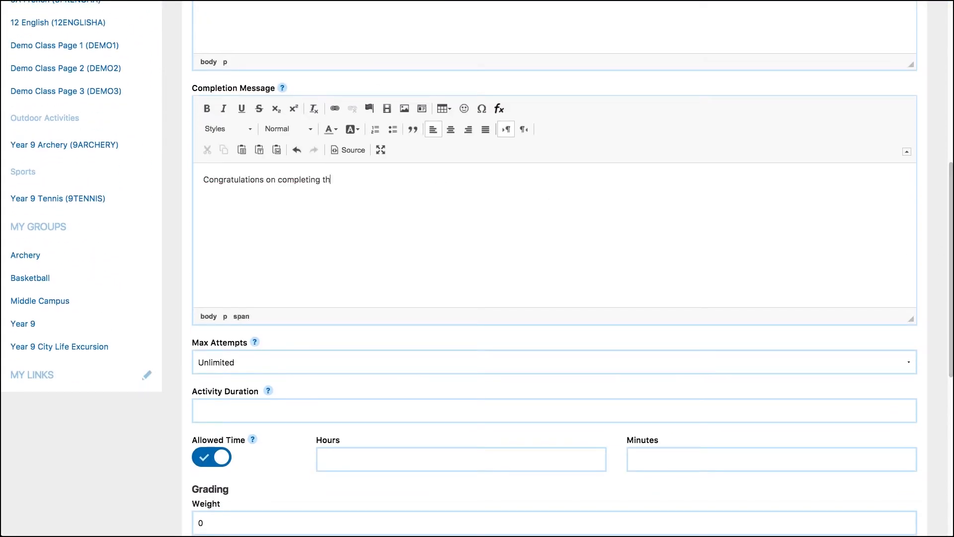
type("e quiz.")
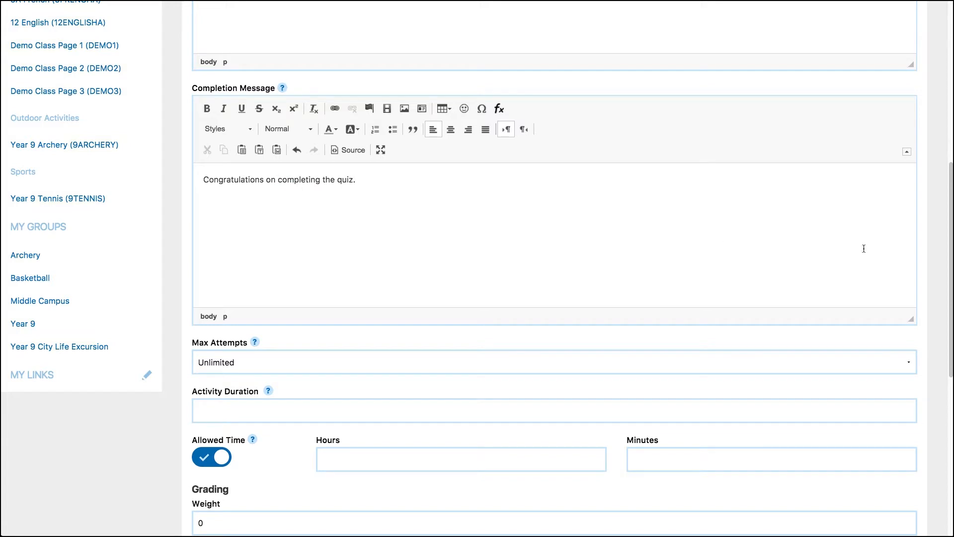
scroll("down", 3)
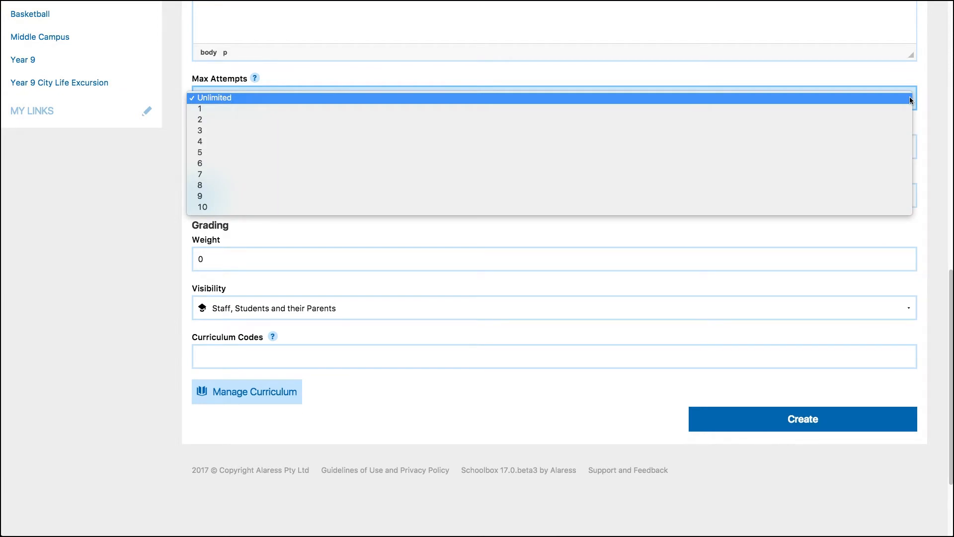
mouse_move(907, 107)
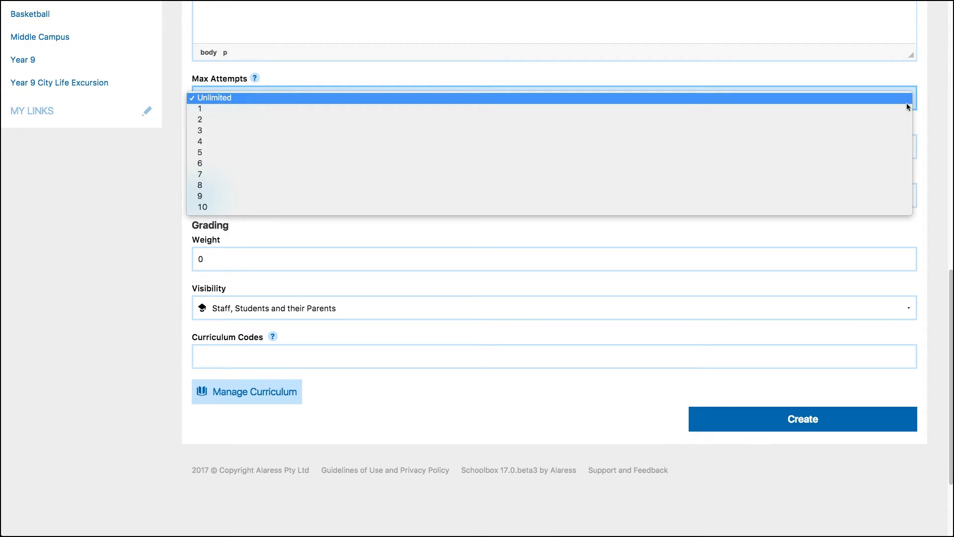
Allow 2 attempts, set activity duration 2 and an allowed time of 10 minutes
left_click(199, 119)
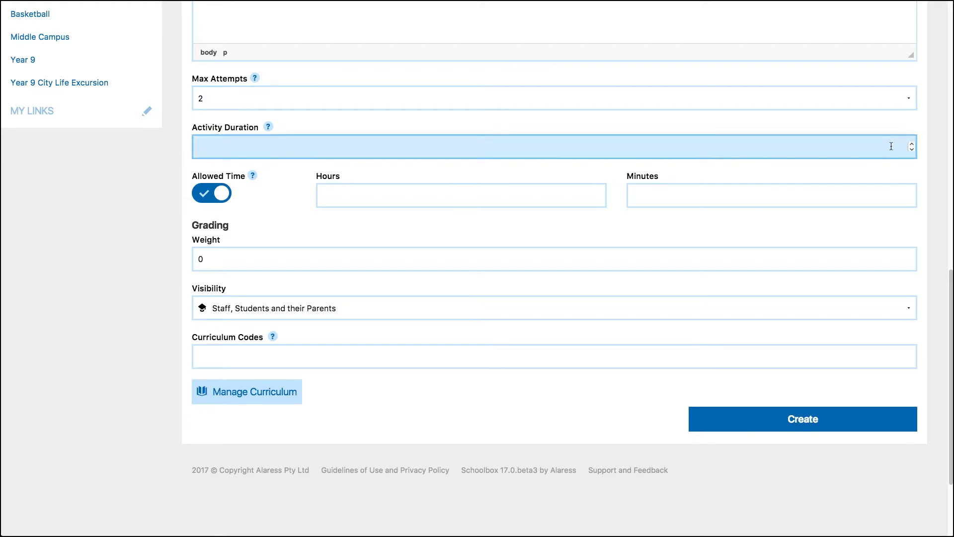
type("2")
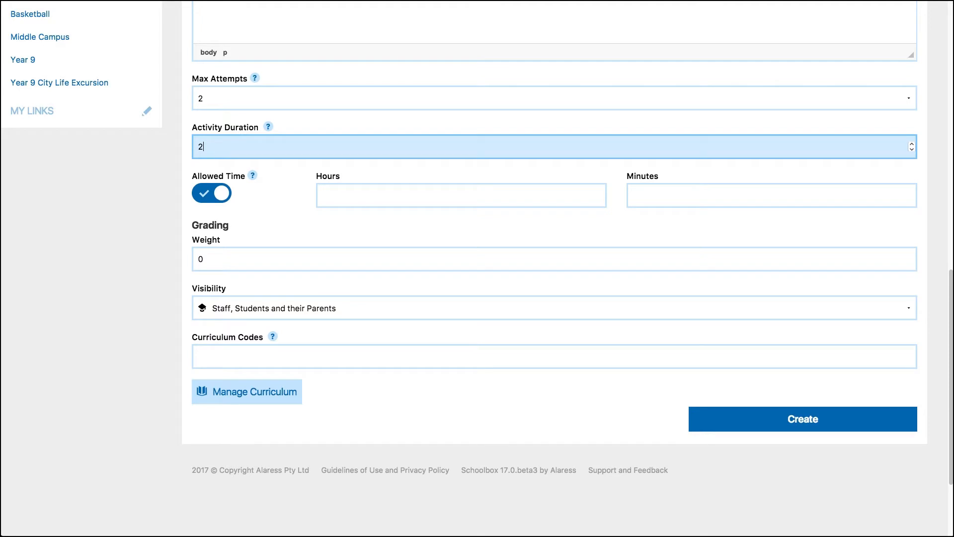
mouse_move(882, 170)
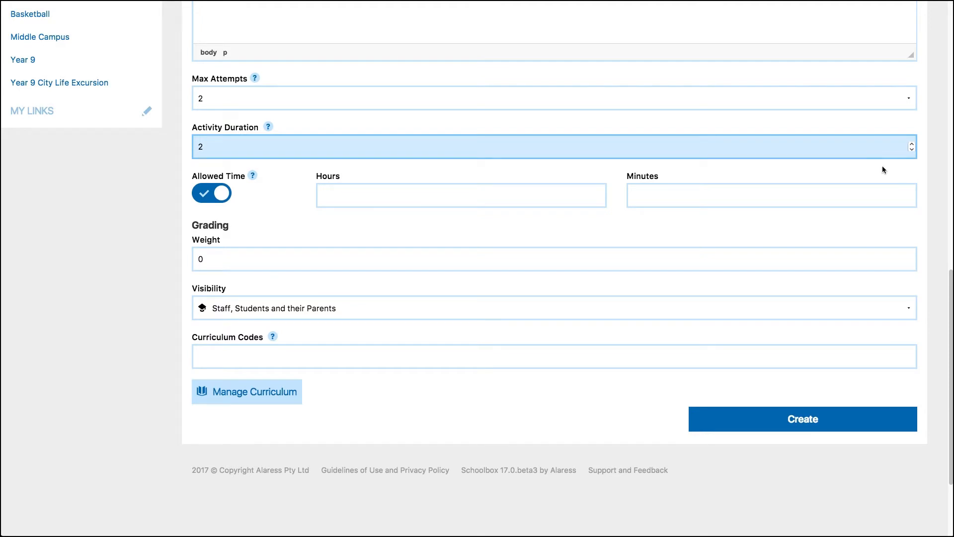
left_click(772, 195)
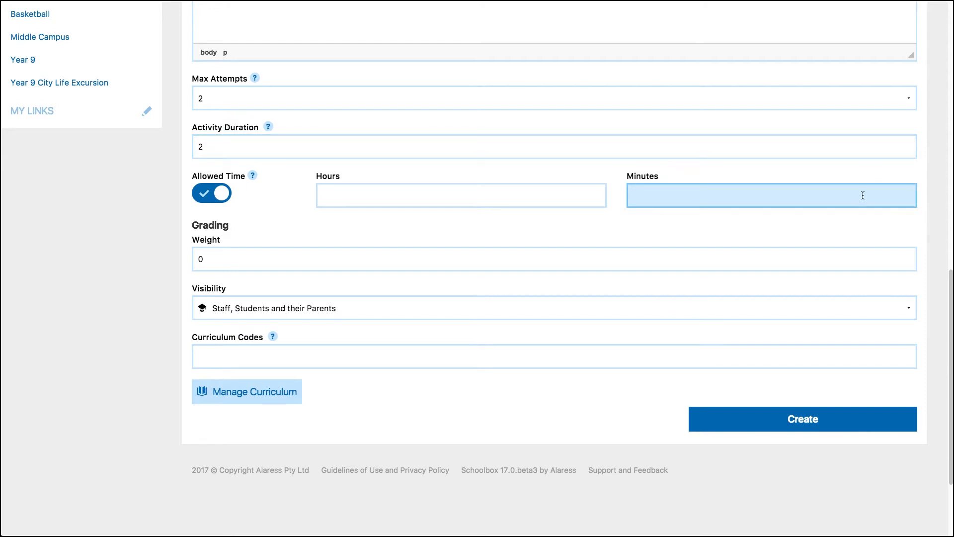
type("10")
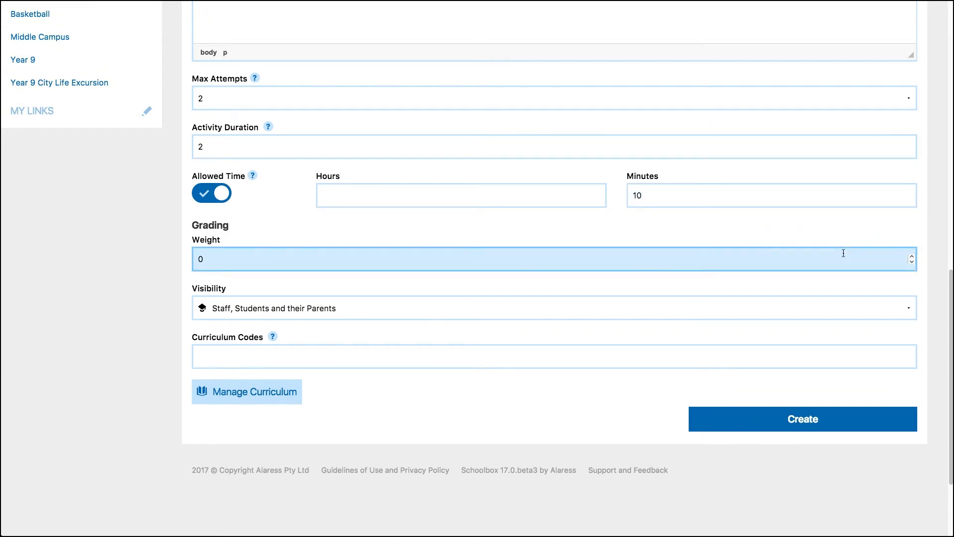
Weight the quiz at 30, set visibility to Staff Only, and add curriculum code ELBE1172
type("30")
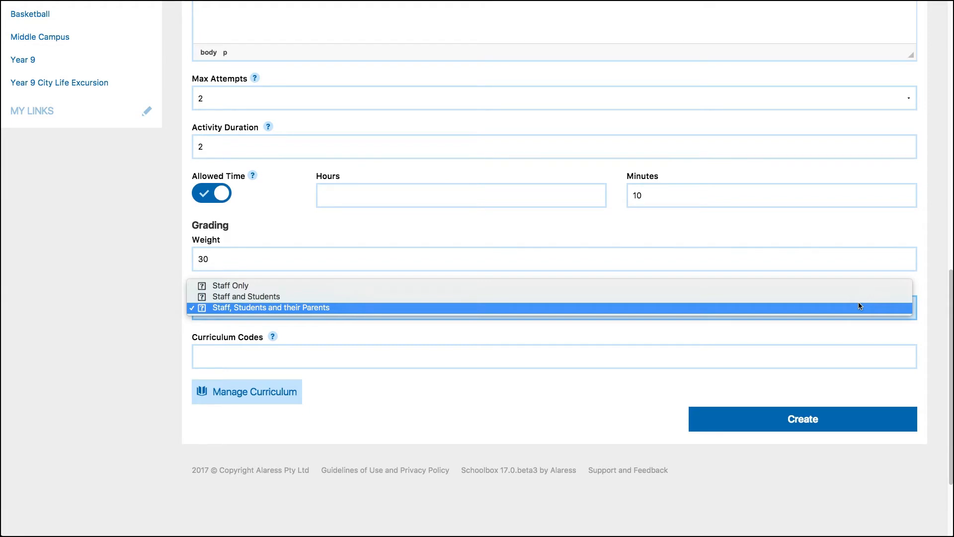
mouse_move(846, 311)
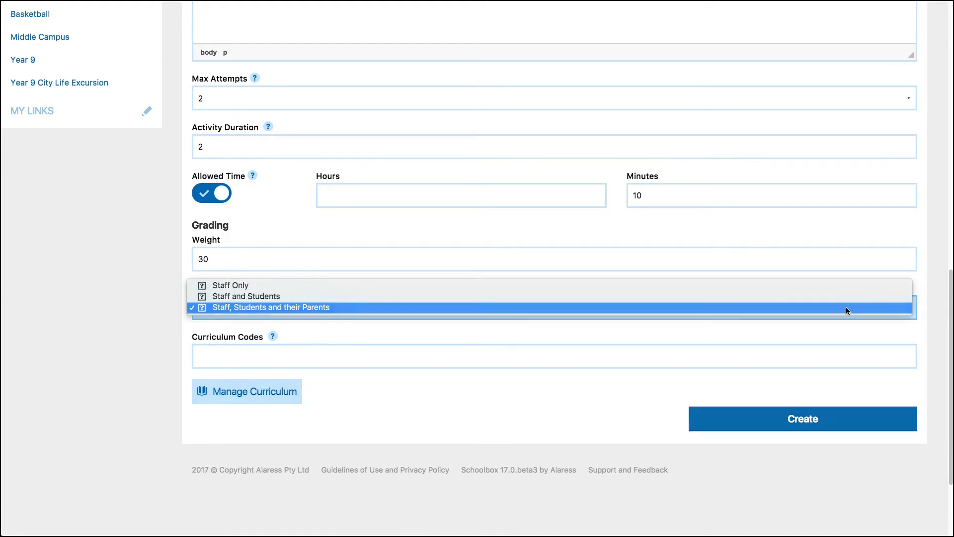
left_click(230, 286)
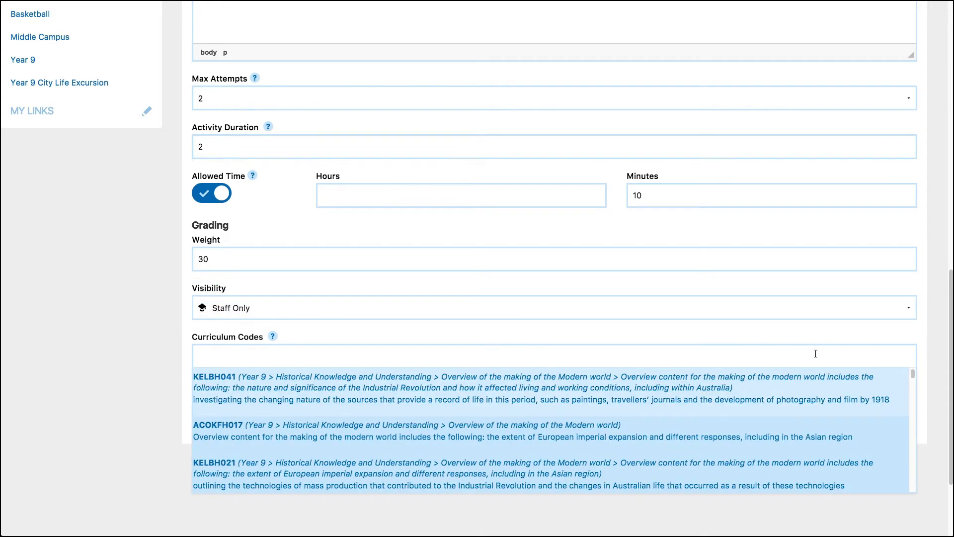
type("ELBE1172")
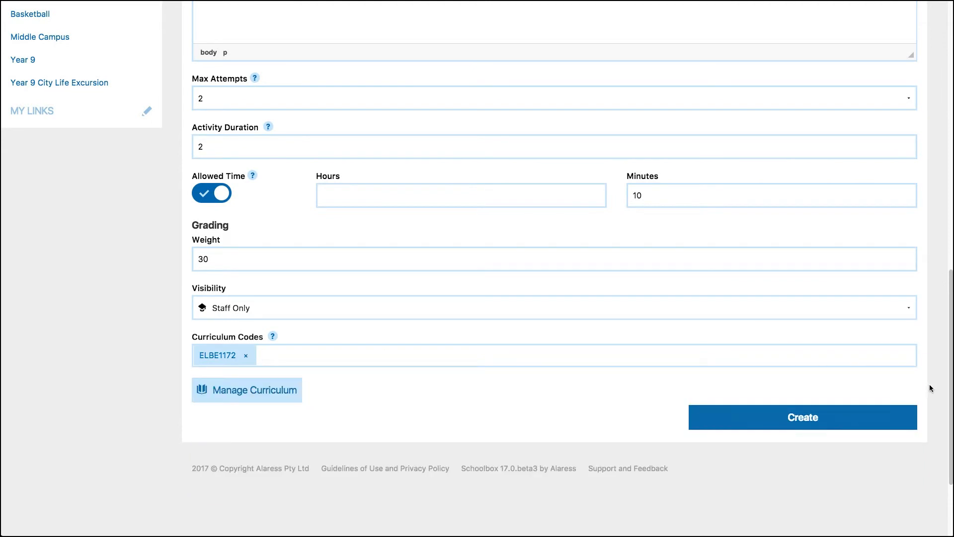
mouse_move(887, 397)
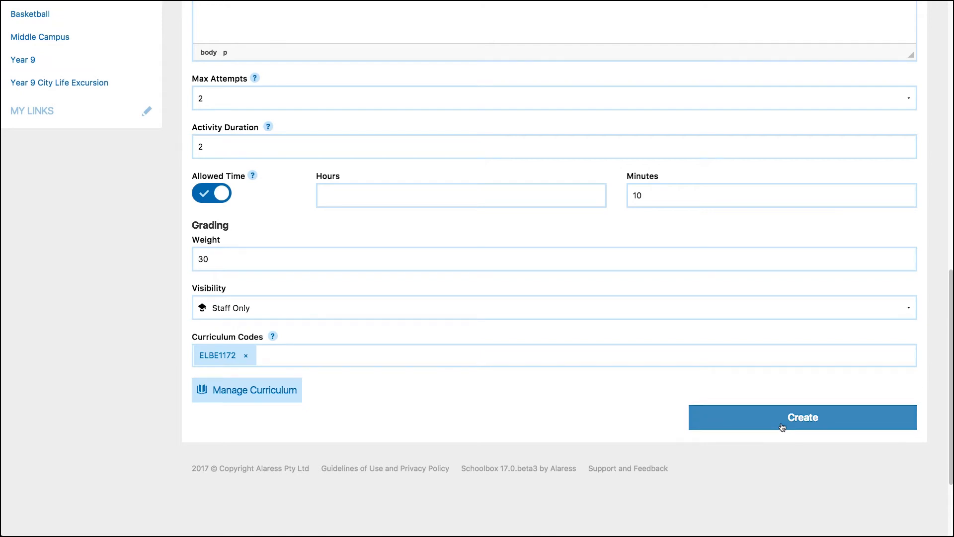
Create the quiz and start a 'Comprehension' section with question shuffling on
left_click(802, 416)
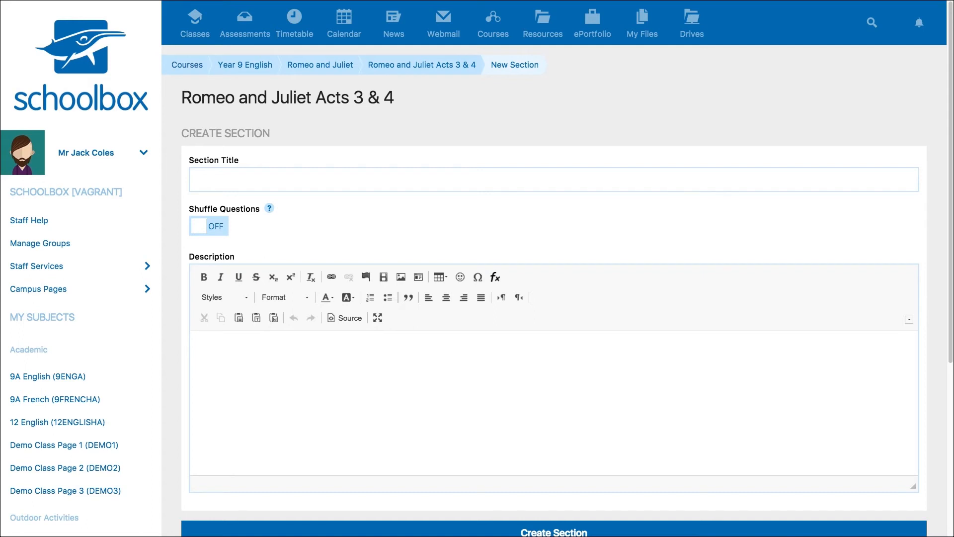
type("Compreh")
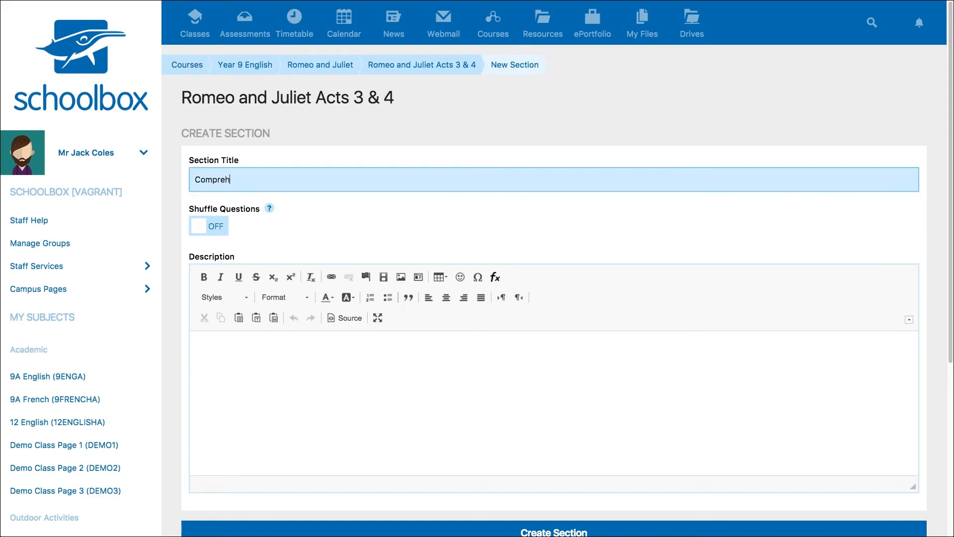
type("ension")
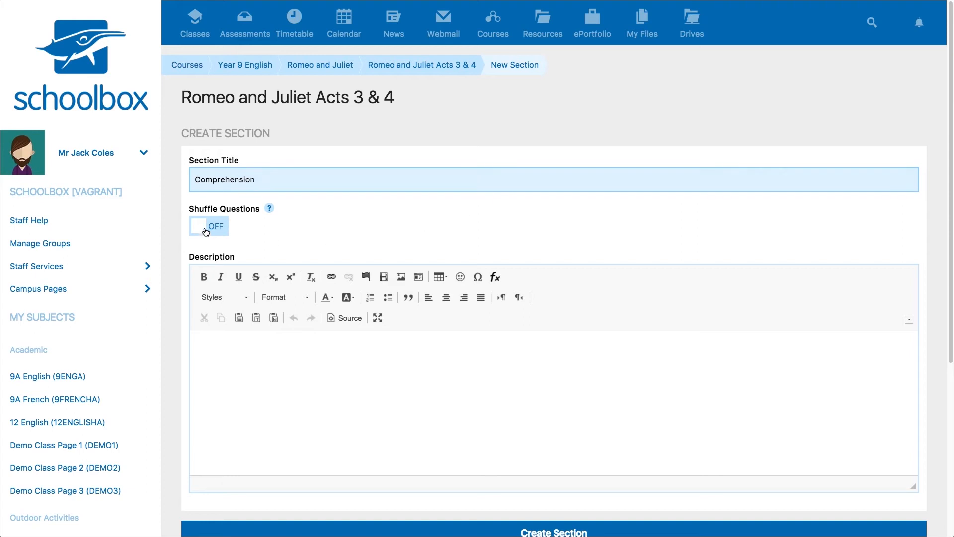
left_click(208, 226)
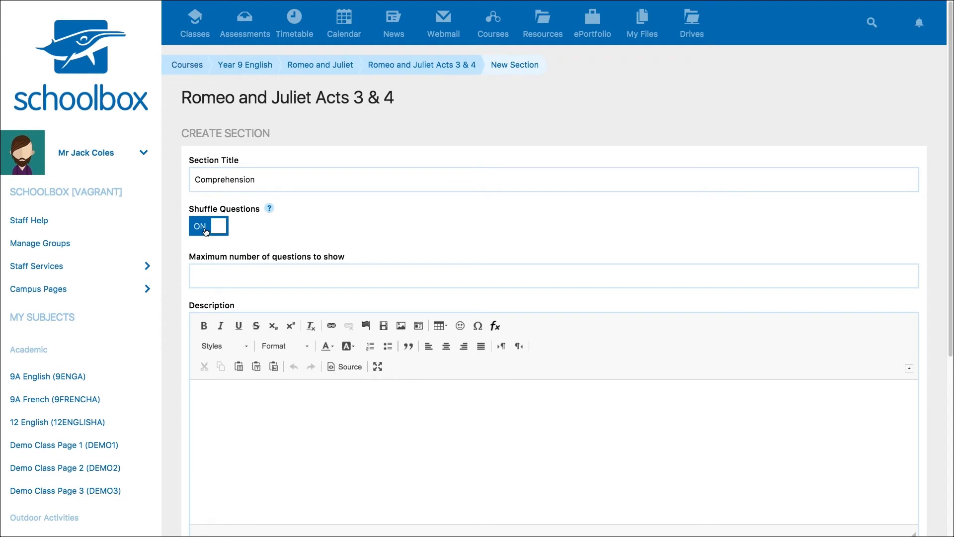
Show a maximum of 3 questions and describe the section as reading the scene and answering the questions below
left_click(416, 276)
type("Read")
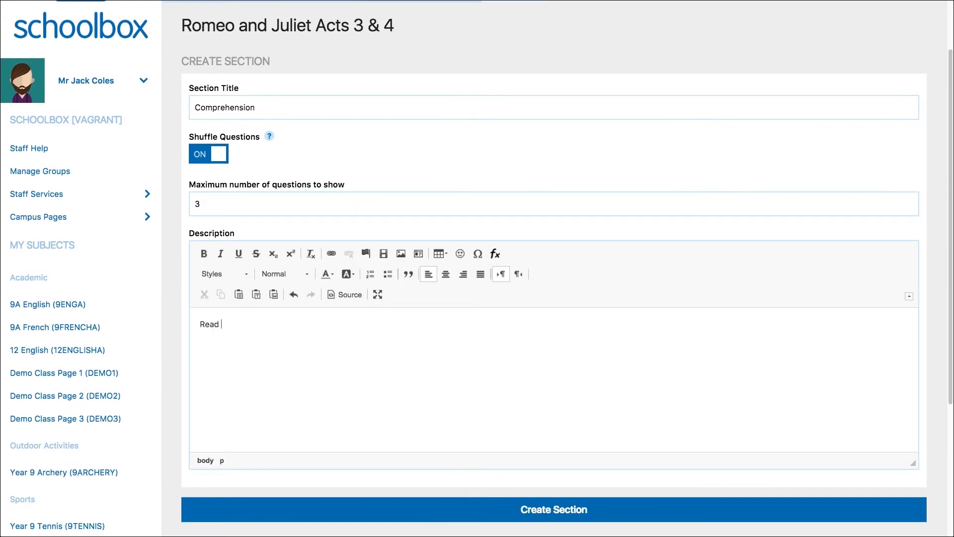
type("the following scene and answer the quest")
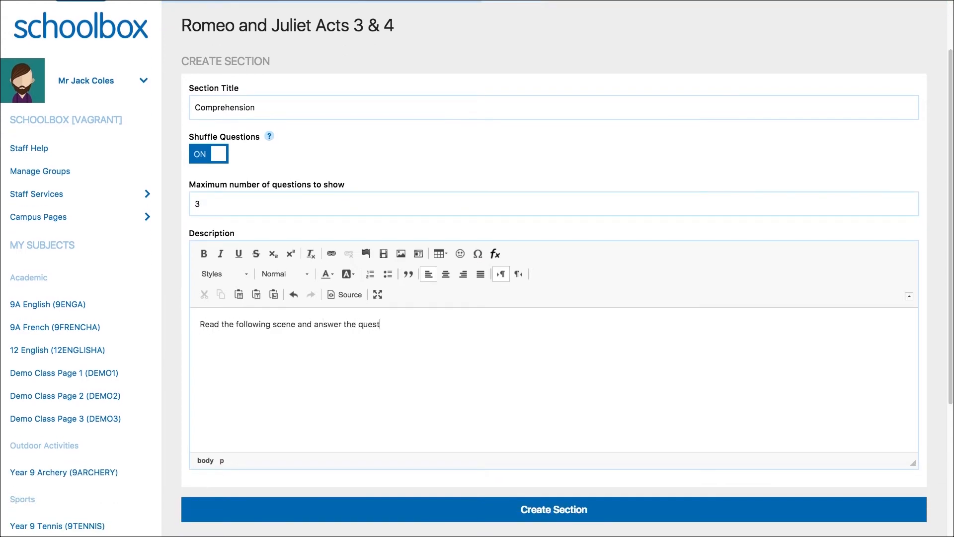
type("ions below.")
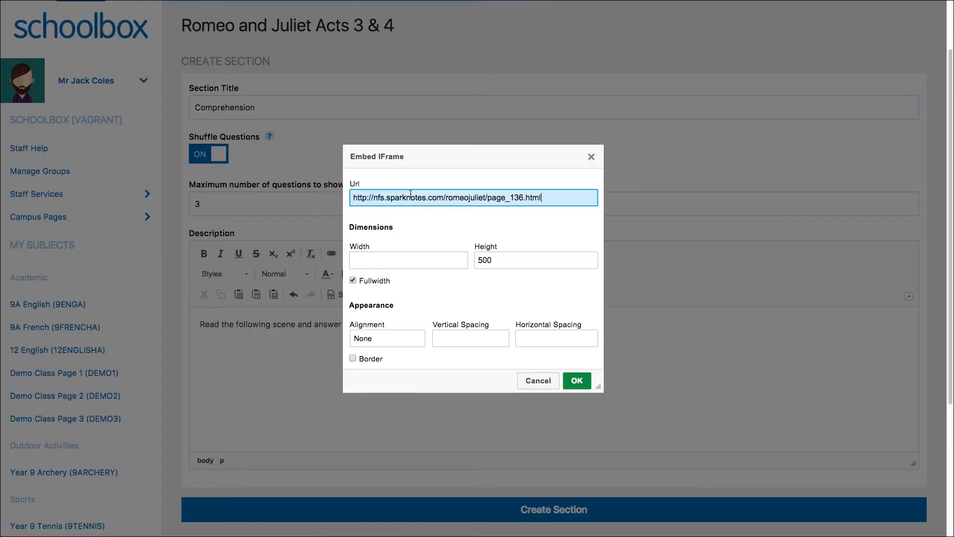
Embed the SparkNotes Romeo and Juliet Act 3, Scene 1 page in the section description
left_click(575, 381)
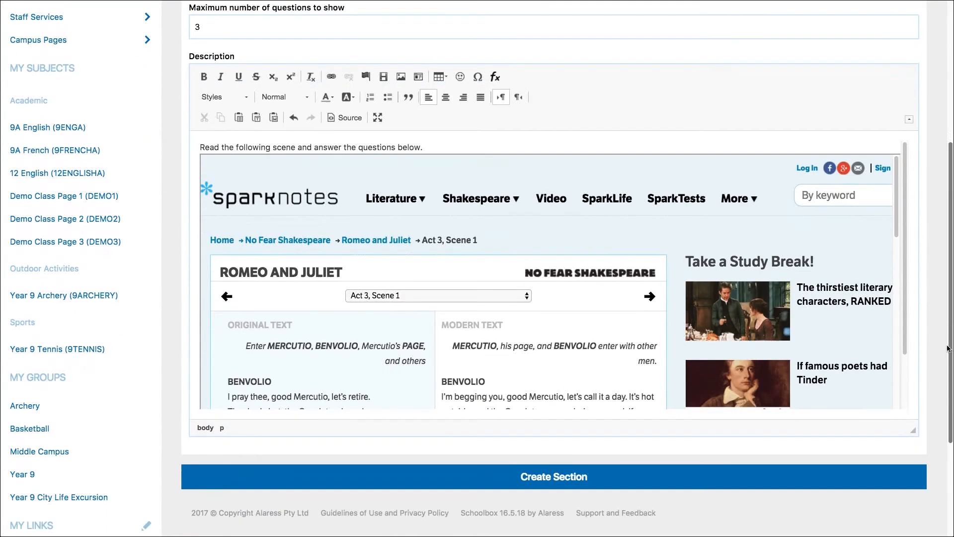
scroll("down", 3)
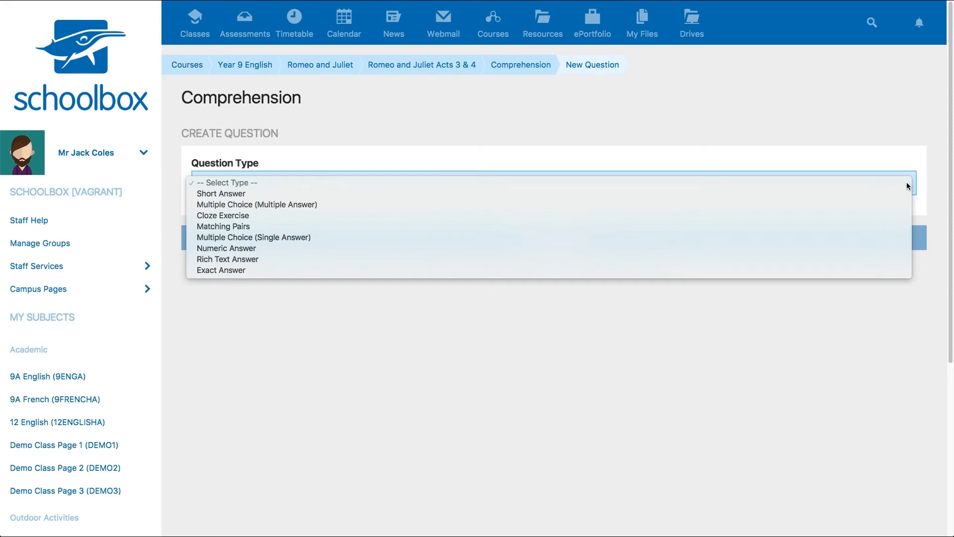
Make a multiple-answer question on what Mercutio accuses Benvolio of, with an uploaded Benvolio image
left_click(256, 203)
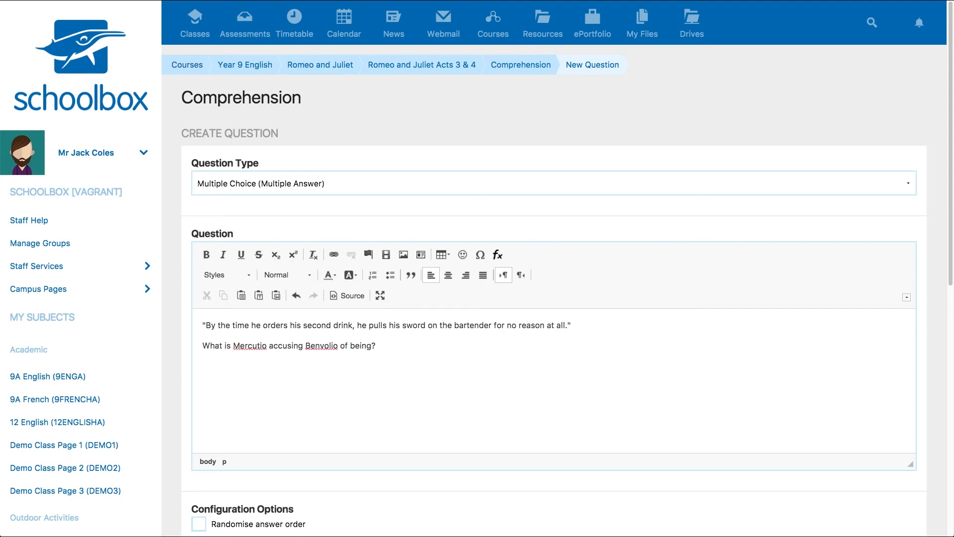
left_click(403, 255)
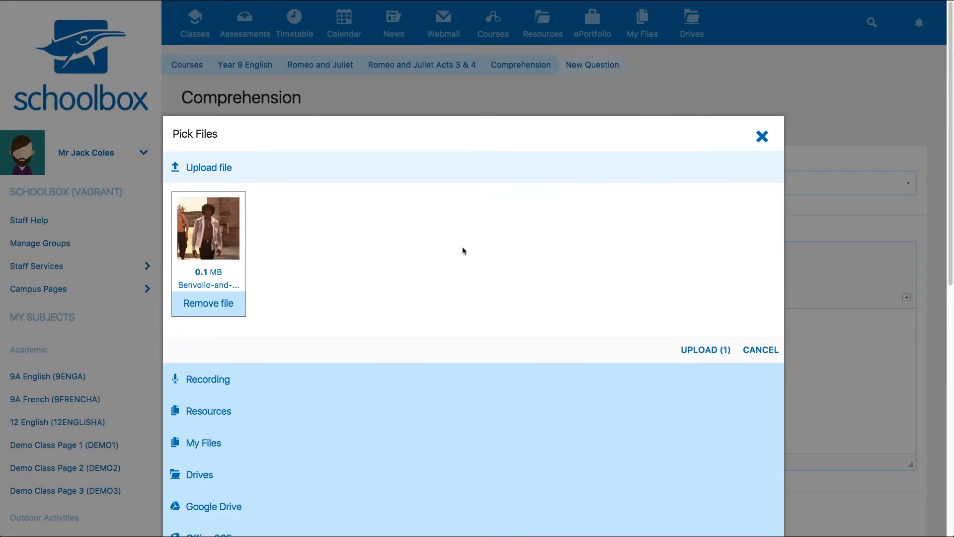
left_click(703, 349)
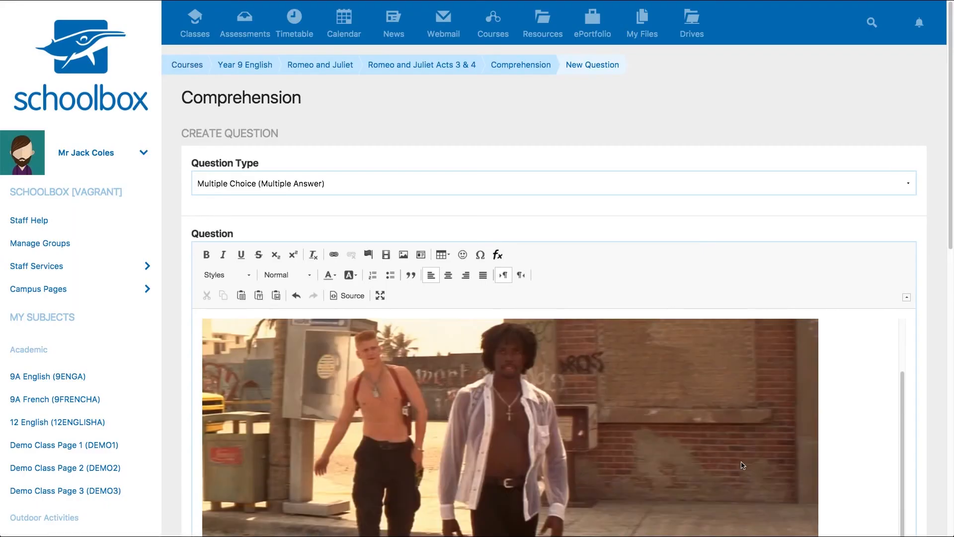
scroll("down", 3)
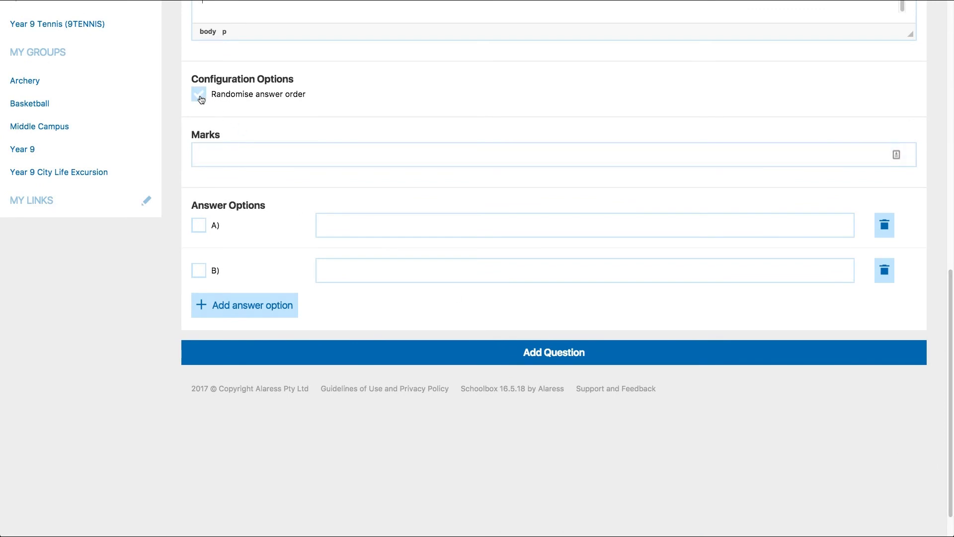
Randomise answers, add options Coward, Drunk, Confident, Hot-headed with Hot-headed correct, and save the question
left_click(198, 93)
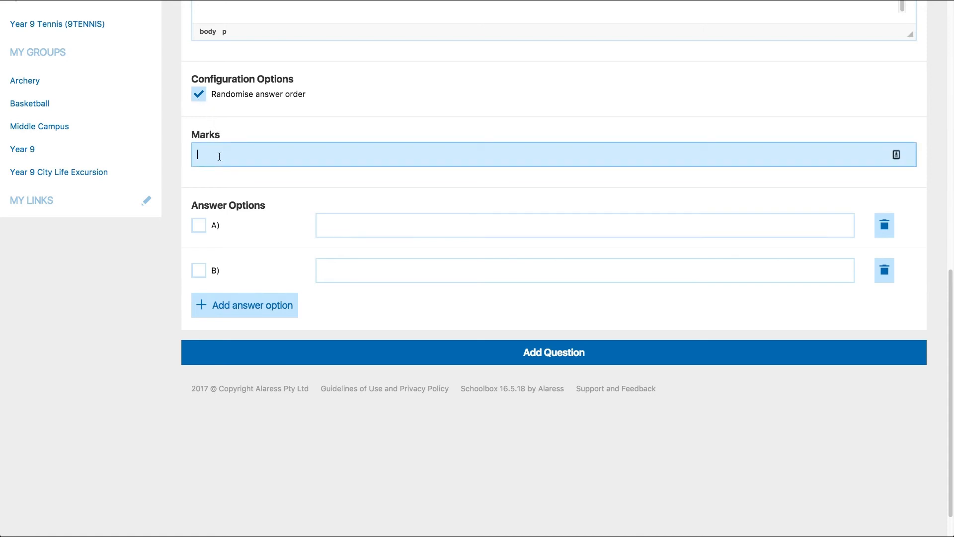
type("Coward")
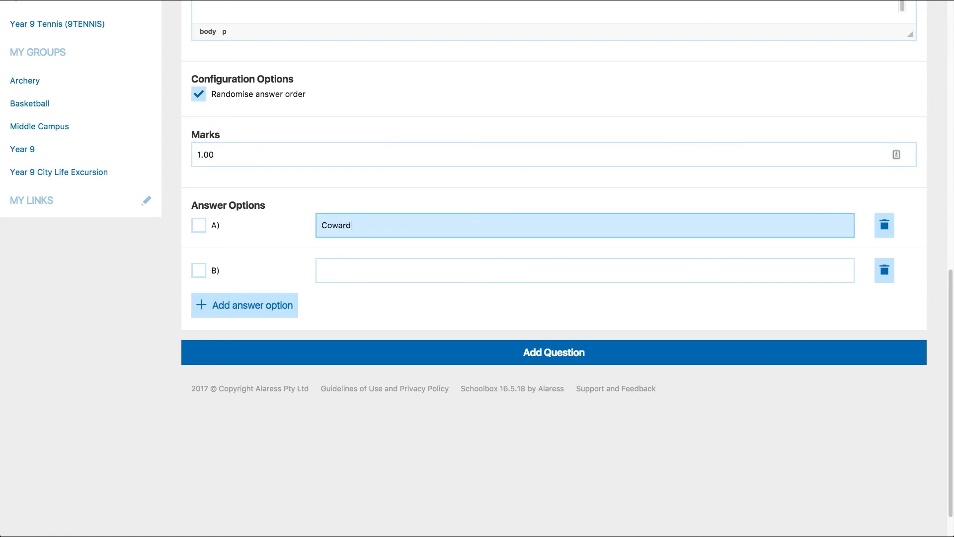
left_click(244, 305)
type("Hot-headed")
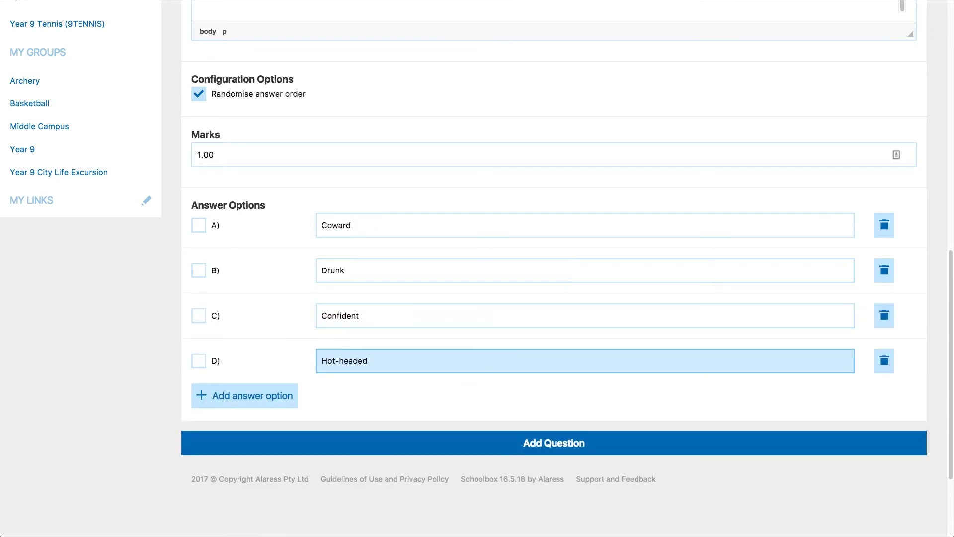
left_click(199, 360)
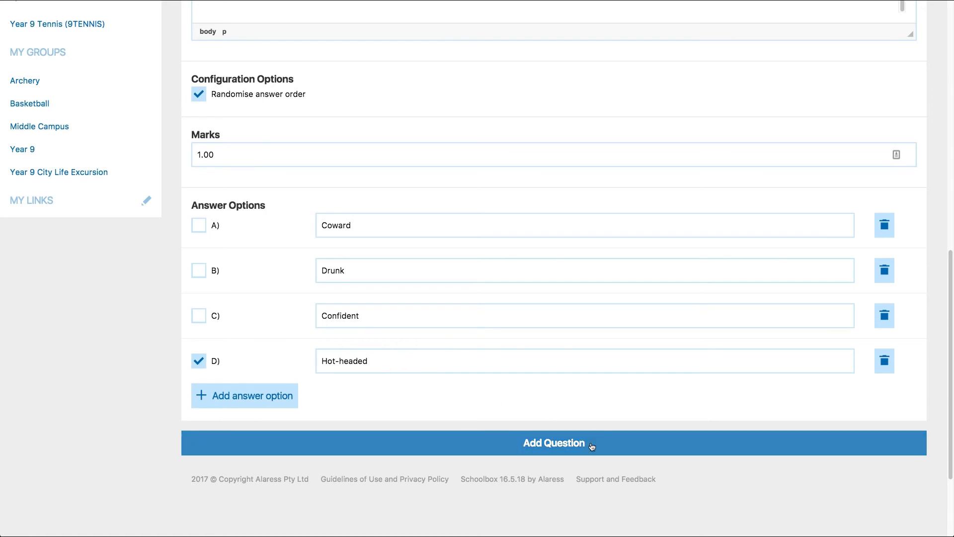
left_click(553, 442)
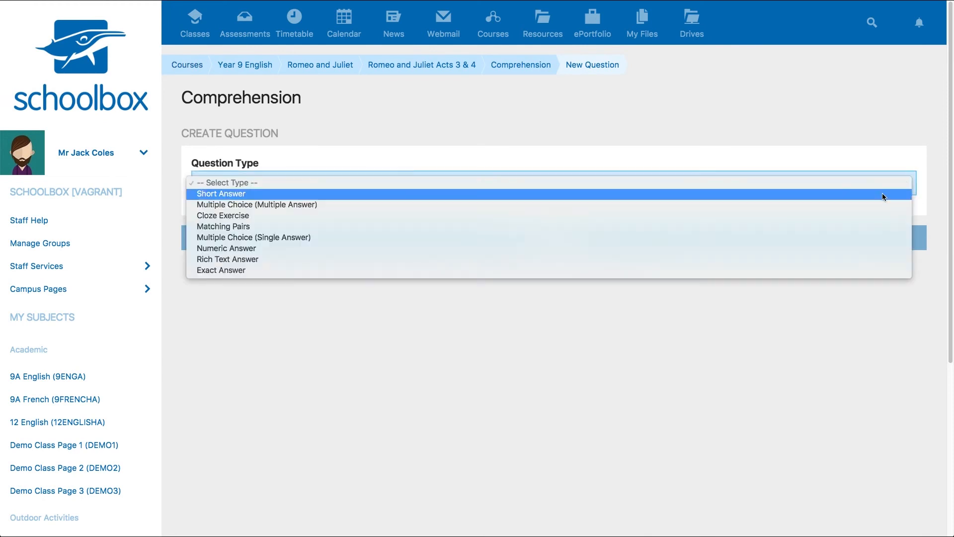
Add a 1-mark short-answer metaphor question with suggested answer True
left_click(221, 193)
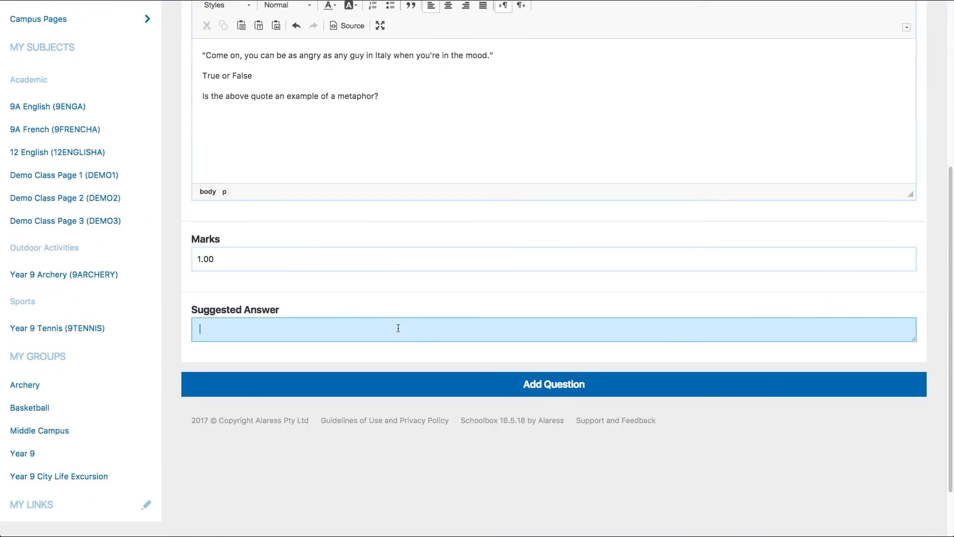
type("True")
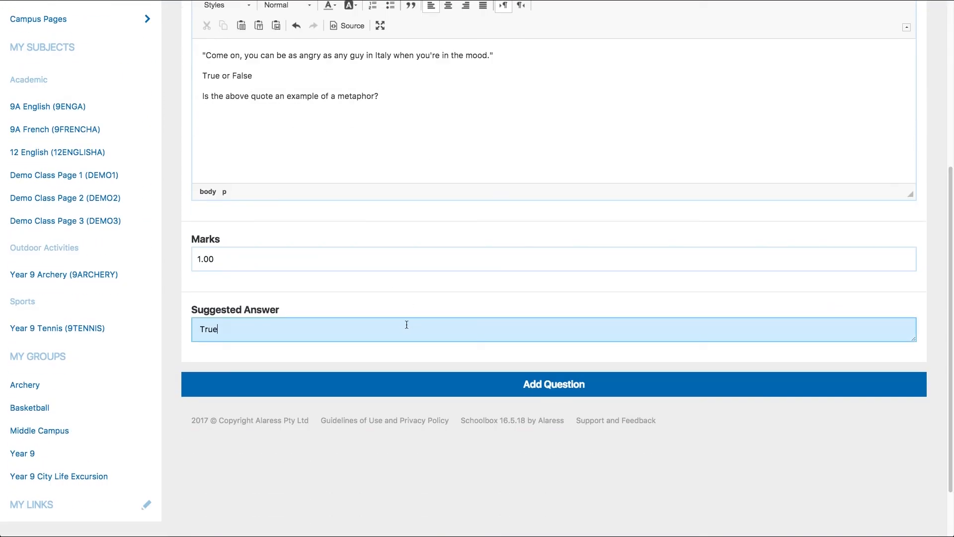
left_click(554, 384)
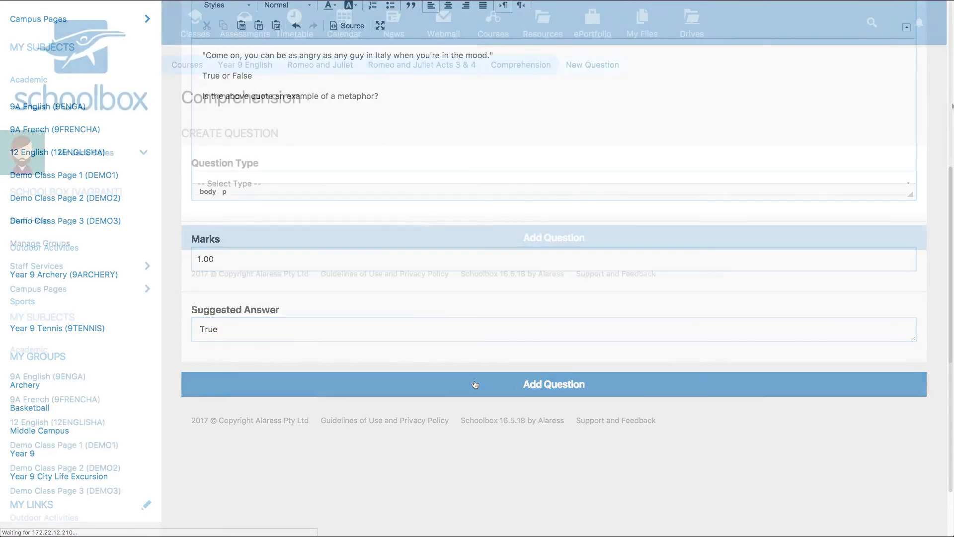
left_click(553, 383)
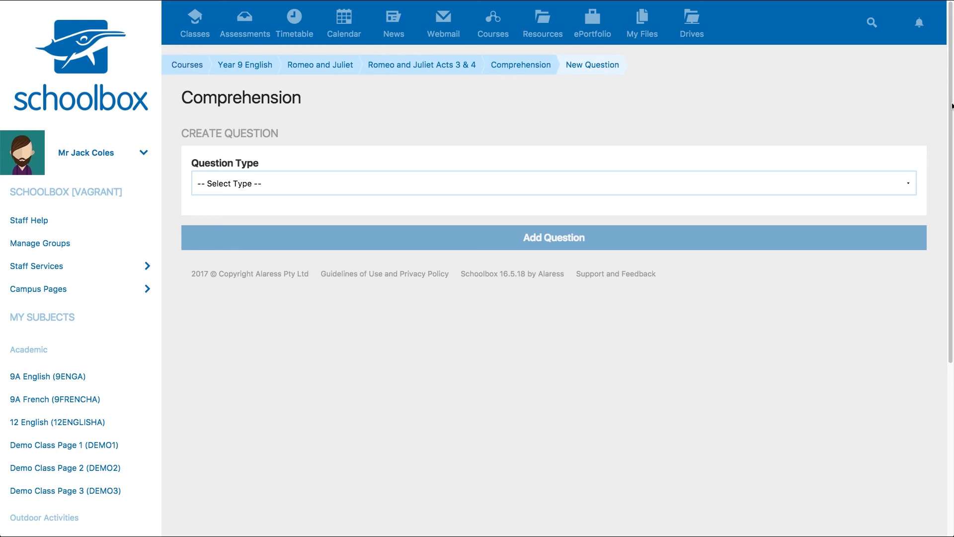
mouse_move(761, 95)
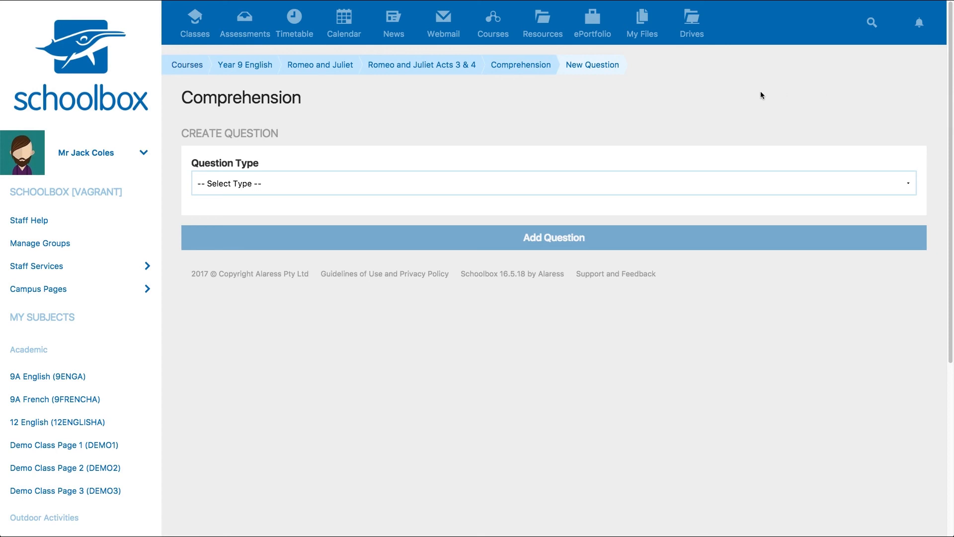
mouse_move(443, 64)
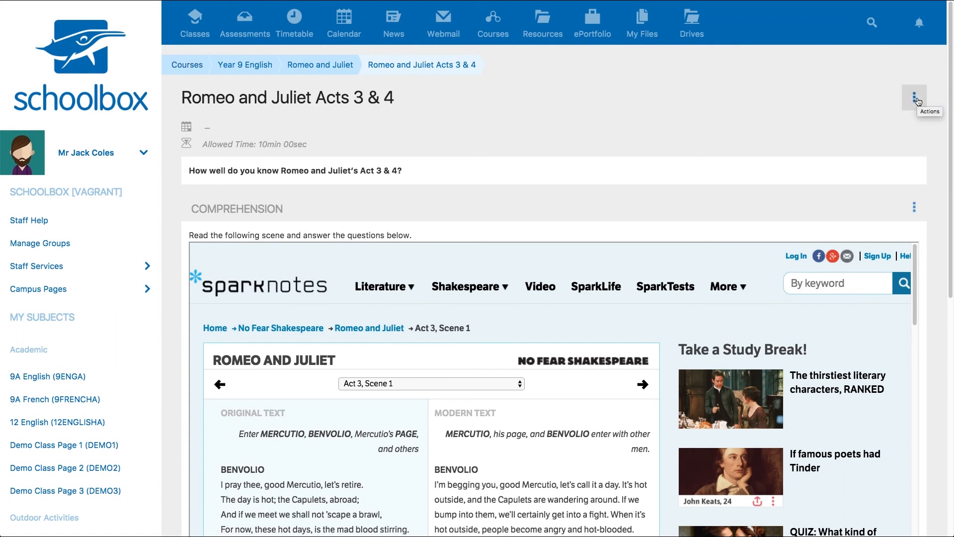
Review the quiz-level Actions menu for Romeo and Juliet Acts 3 & 4
left_click(914, 99)
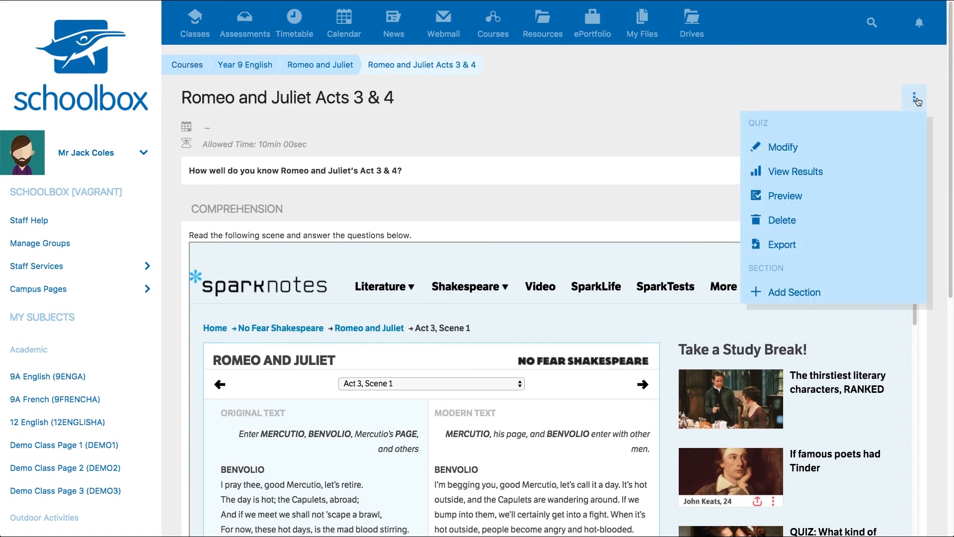
mouse_move(791, 147)
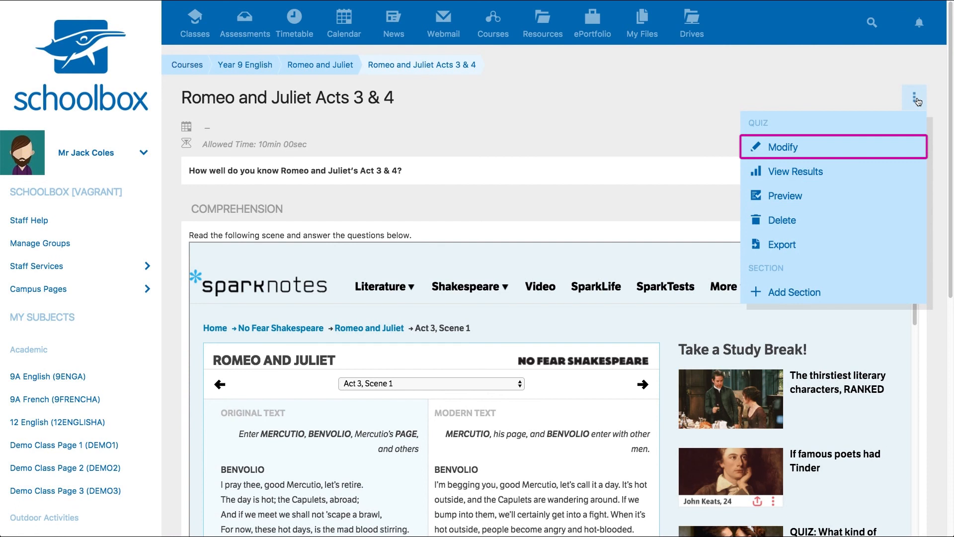
mouse_move(793, 171)
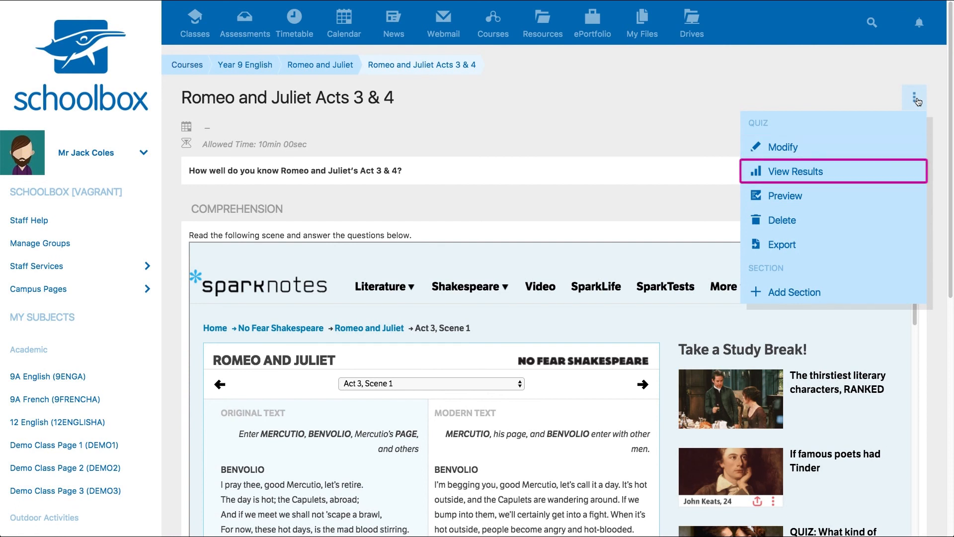
mouse_move(785, 195)
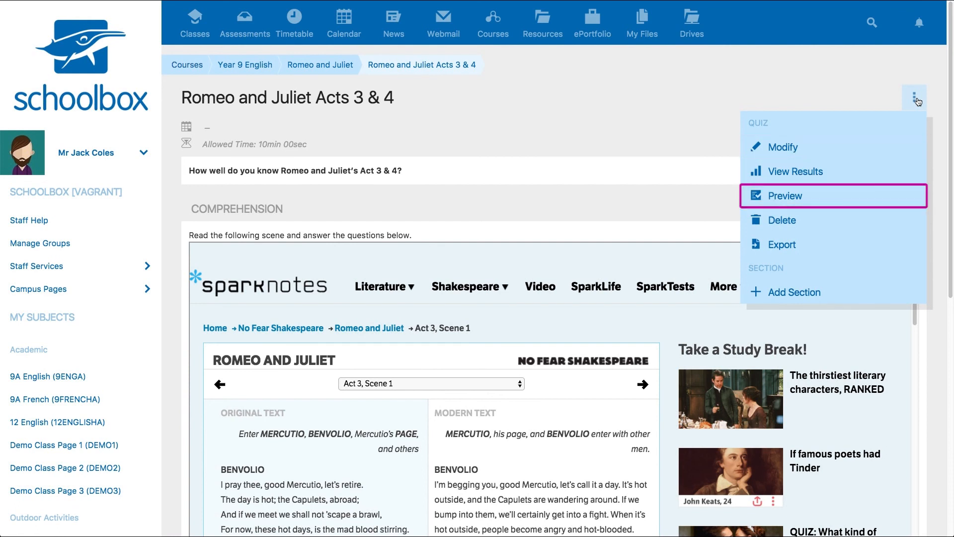
mouse_move(782, 220)
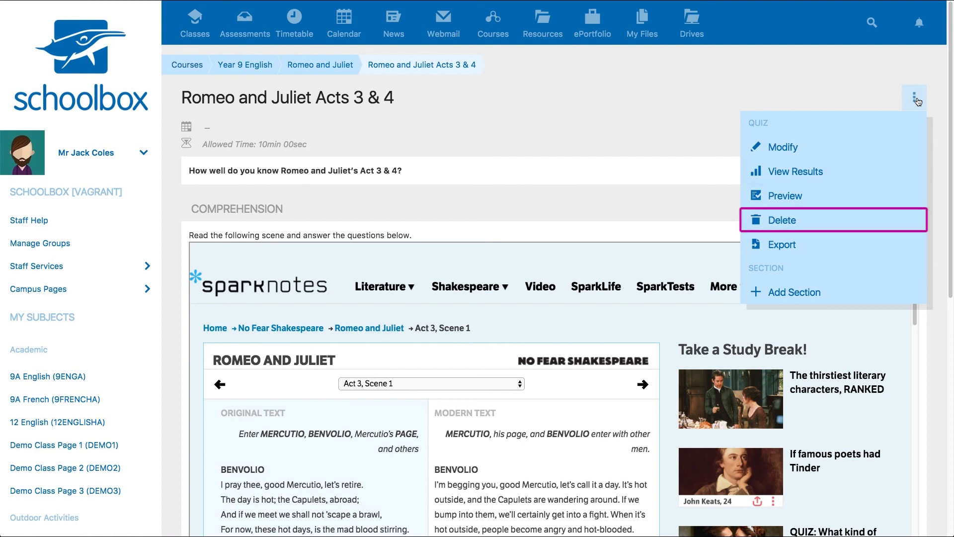
mouse_move(782, 244)
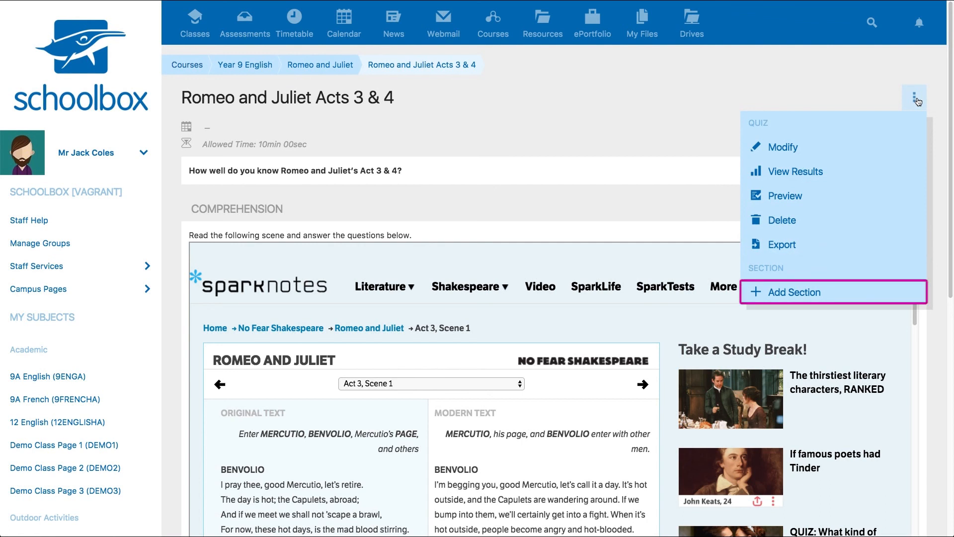
mouse_move(788, 291)
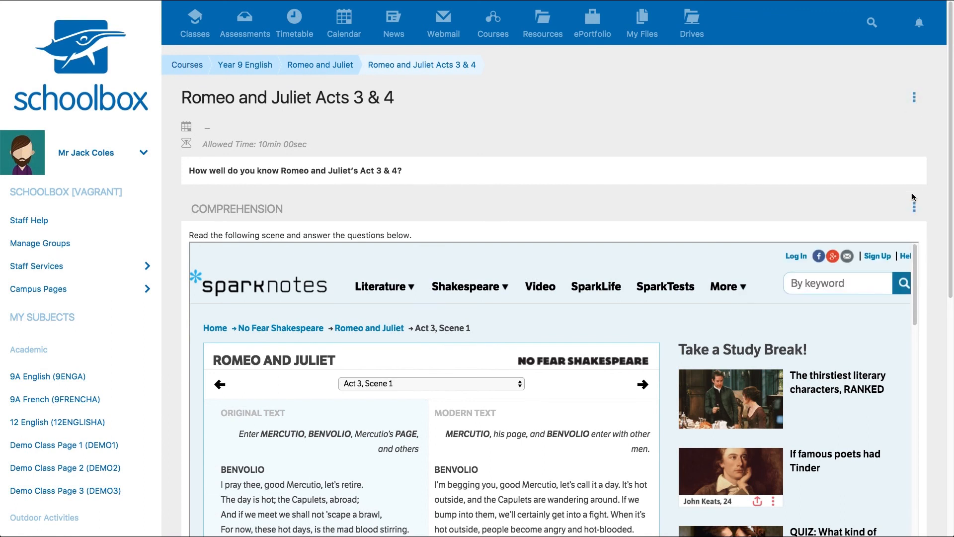
Show the Comprehension section's actions menu with its section and question options
left_click(914, 207)
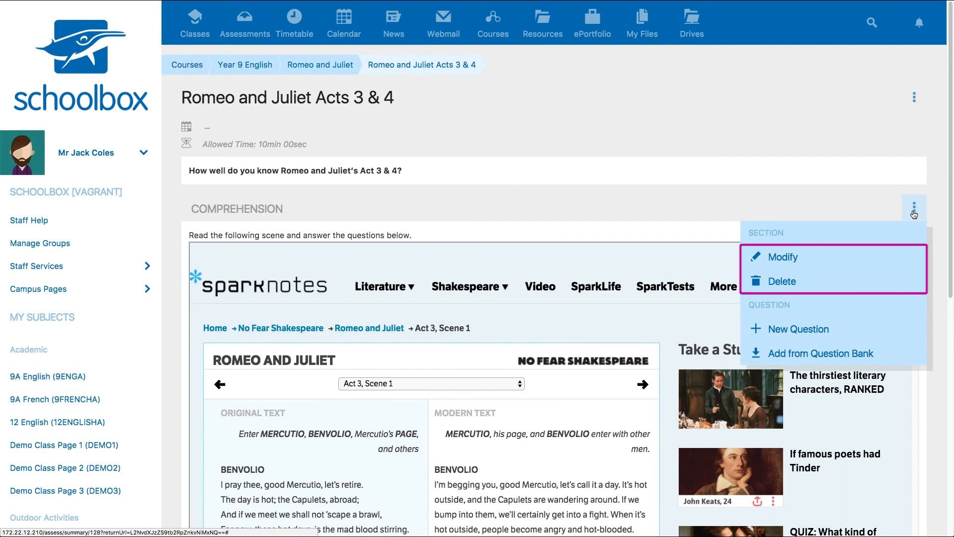
mouse_move(799, 329)
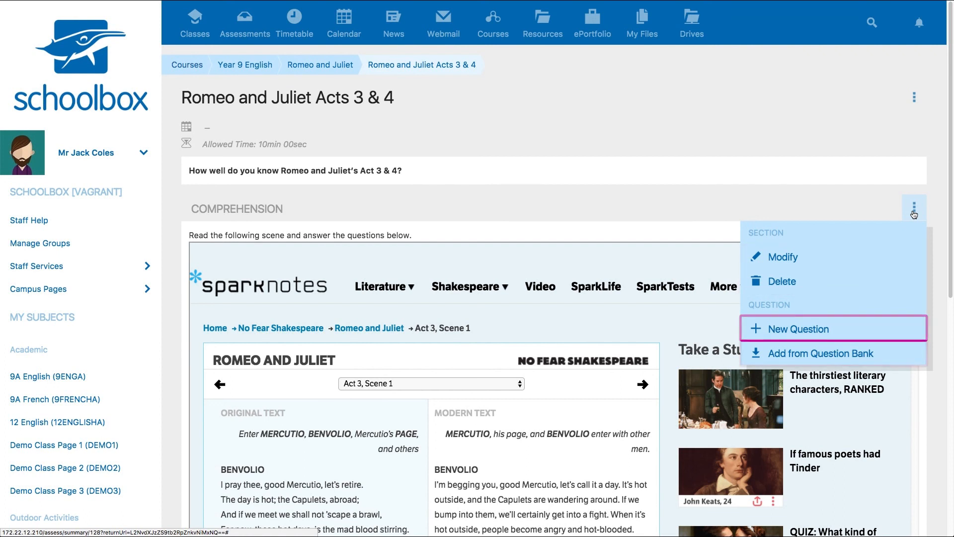
mouse_move(833, 353)
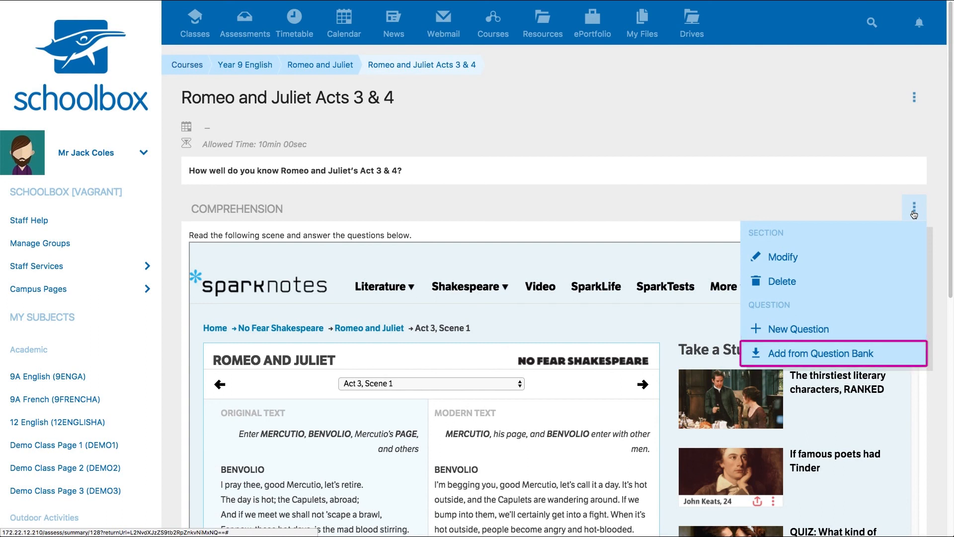